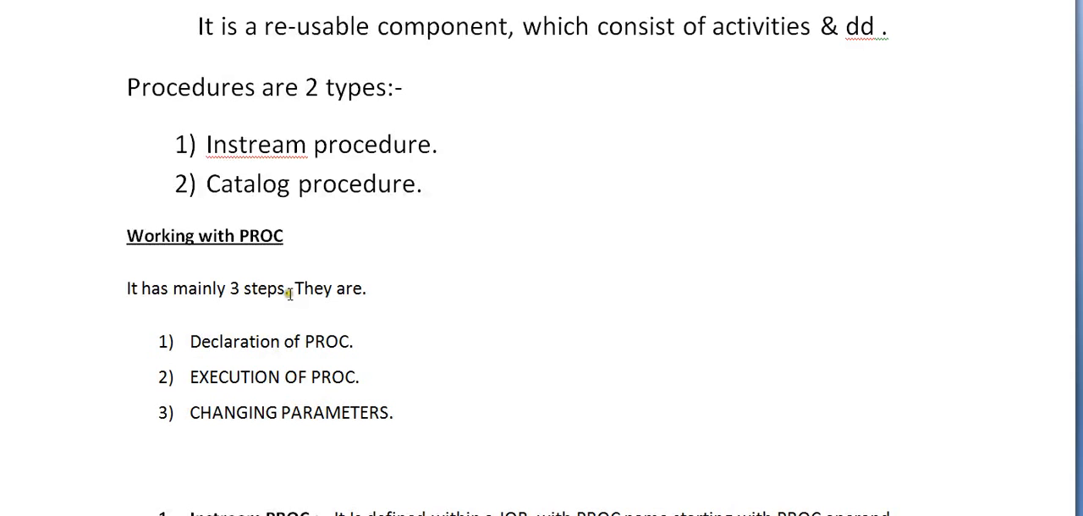
Insert the missing letter into 'Instrem' in the first Rules bullet so it reads 'Instream'
{"action": "scroll", "scroll_direction": "down", "scroll_amount": 3}
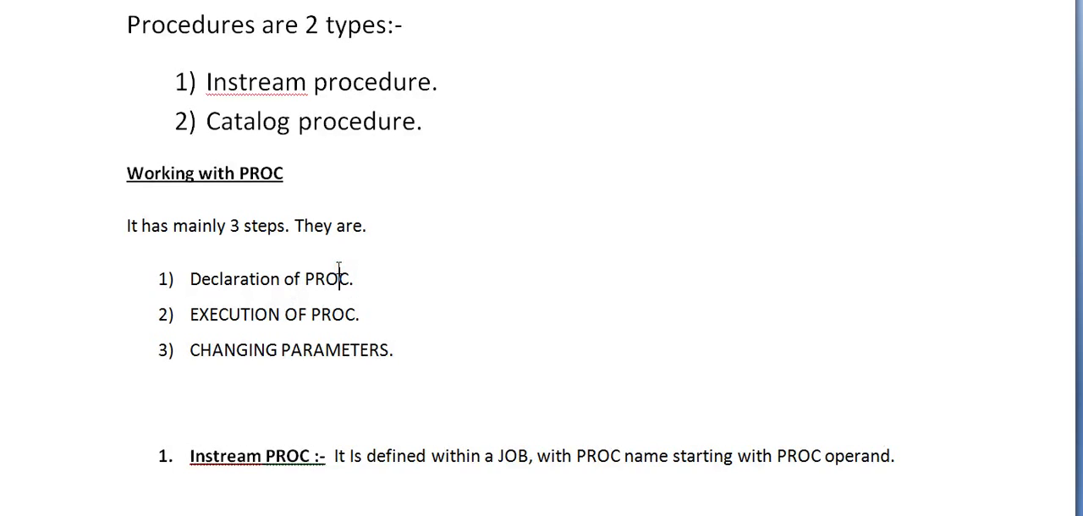
{"action": "mouse_move", "coordinate": [358, 365]}
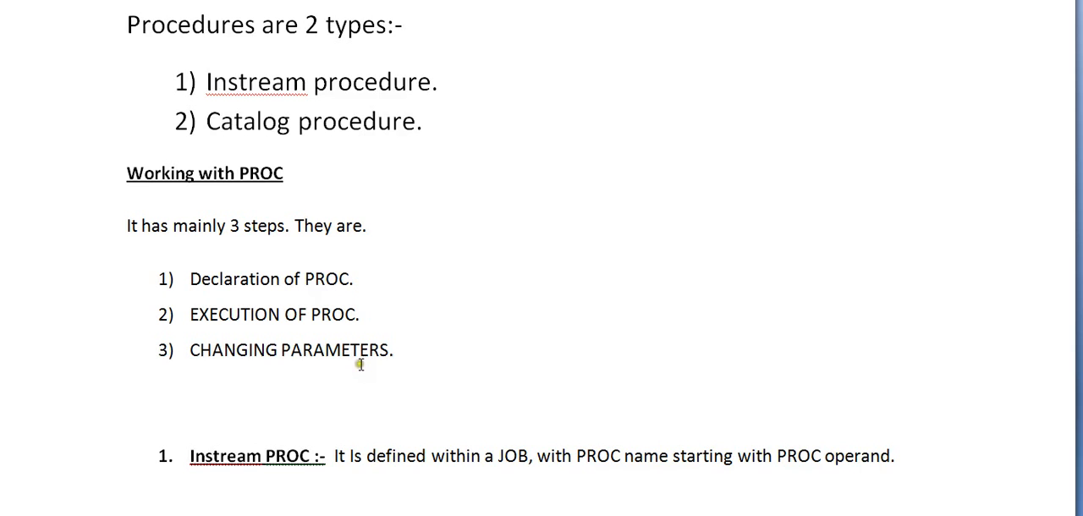
{"action": "left_click", "coordinate": [338, 279]}
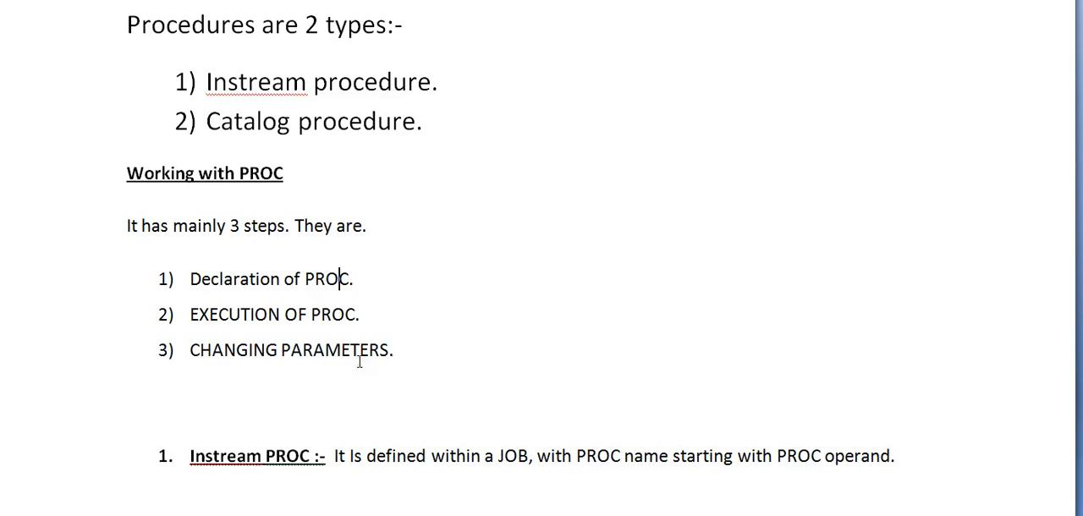
{"action": "scroll", "scroll_direction": "down", "scroll_amount": 3}
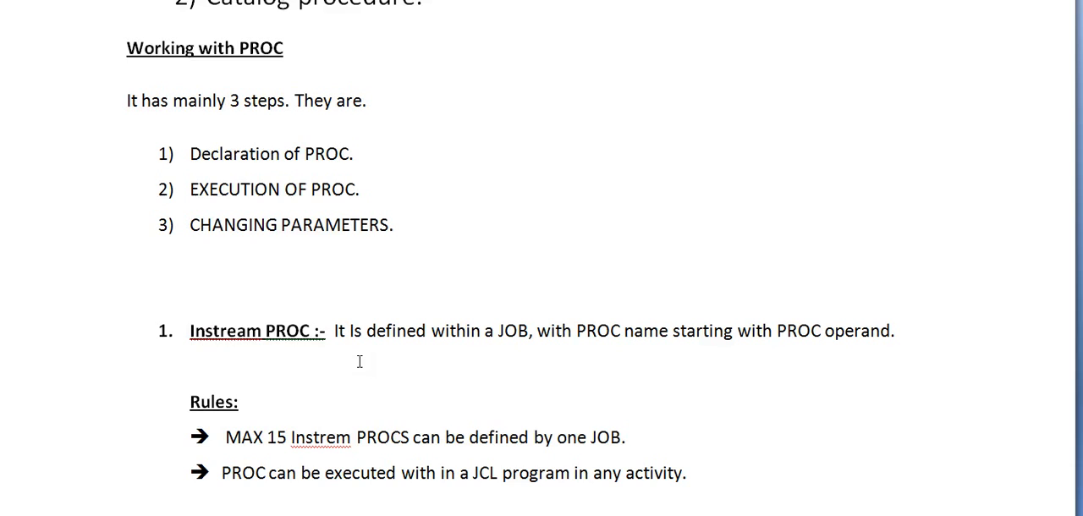
{"action": "left_click", "coordinate": [339, 153]}
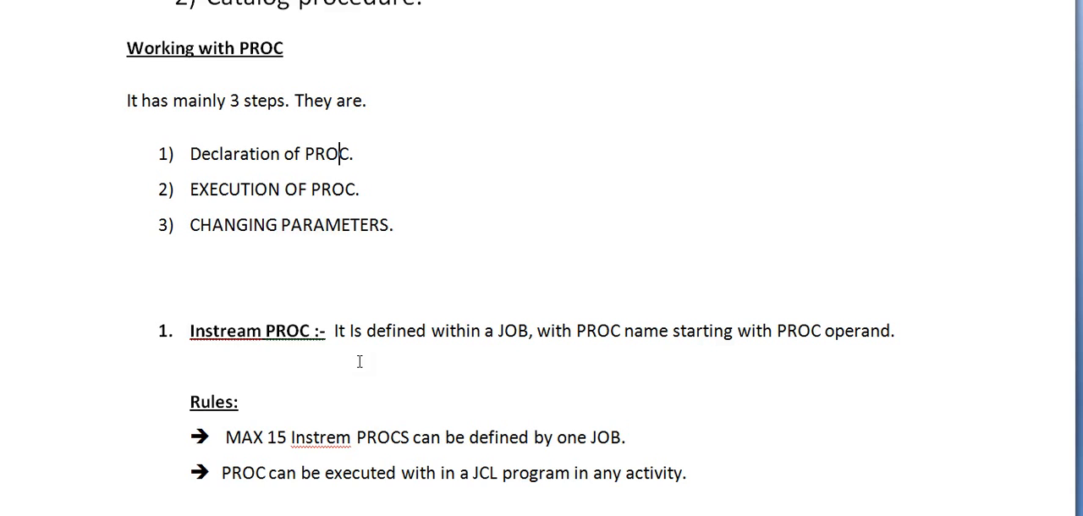
{"action": "scroll", "scroll_direction": "down", "scroll_amount": 3}
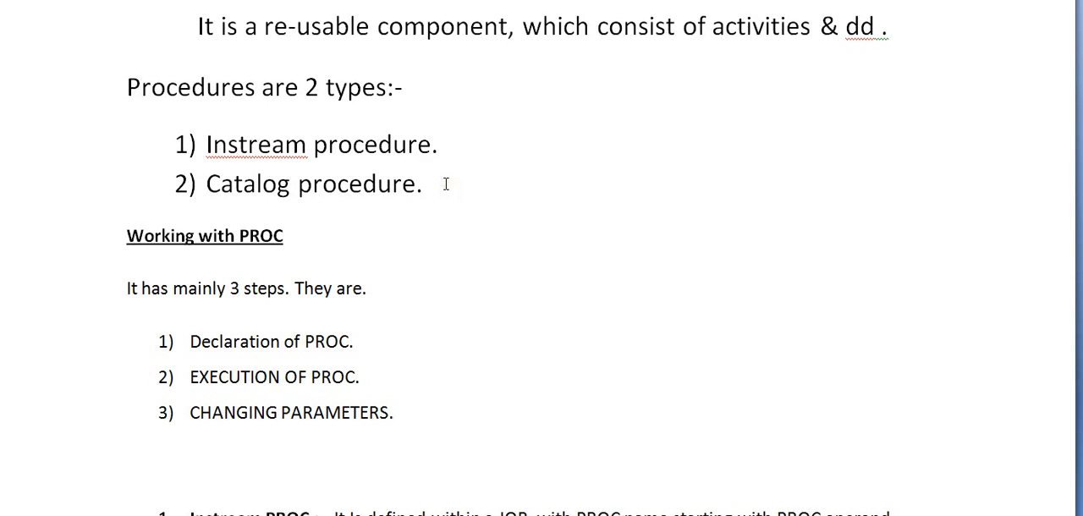
{"action": "left_click", "coordinate": [419, 183]}
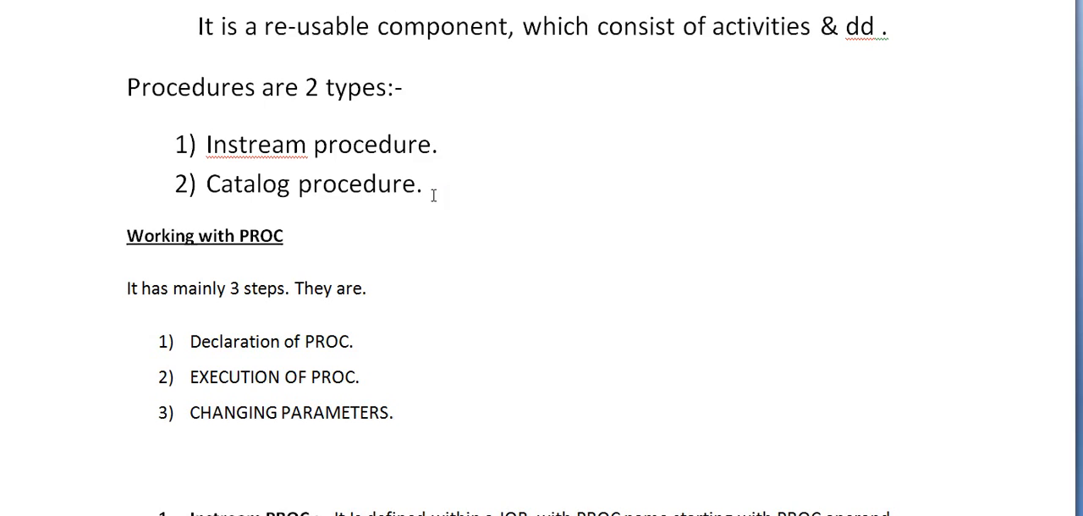
{"action": "mouse_move", "coordinate": [433, 199]}
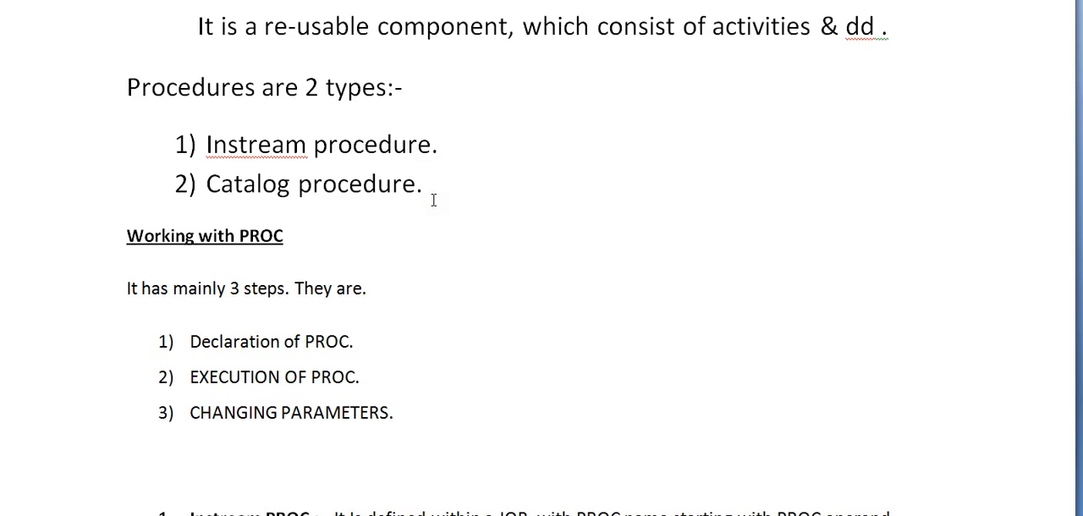
{"action": "left_click", "coordinate": [423, 183]}
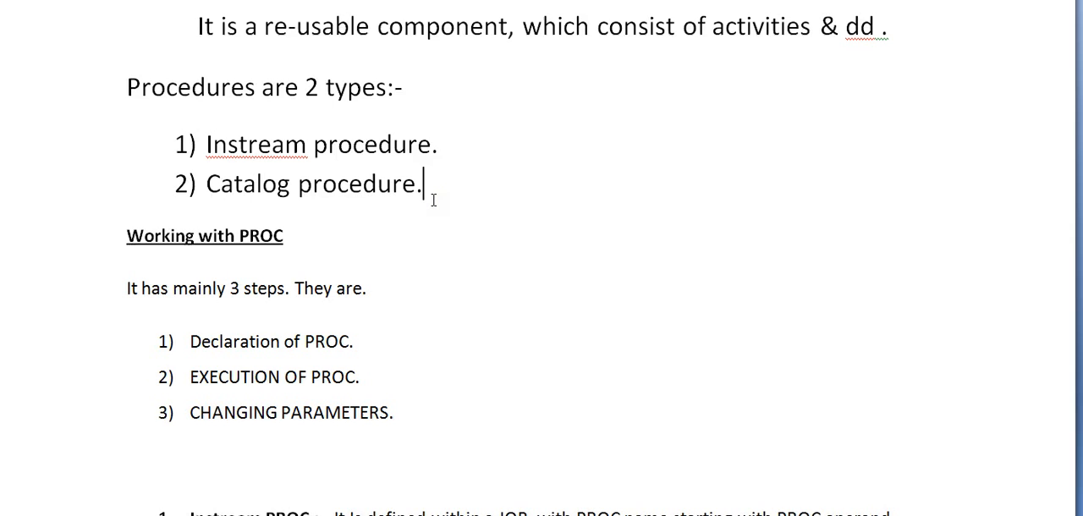
{"action": "scroll", "scroll_direction": "down", "scroll_amount": 3}
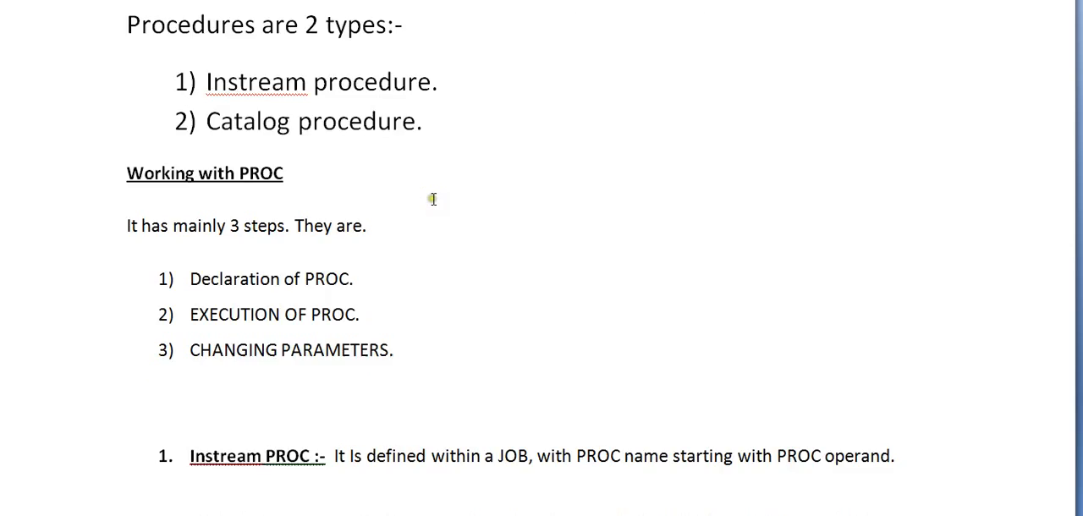
{"action": "scroll", "scroll_direction": "down", "scroll_amount": 3}
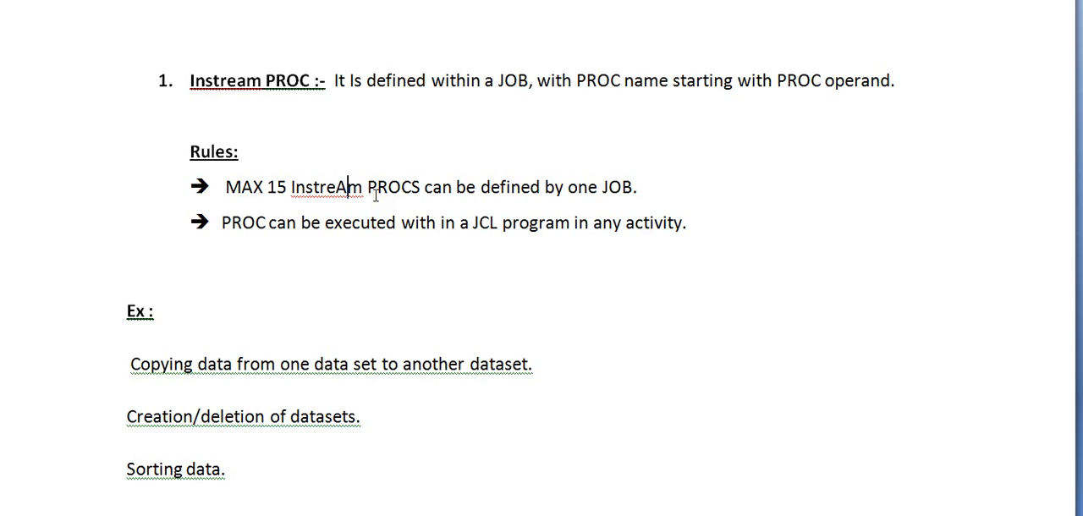
{"action": "scroll", "scroll_direction": "down", "scroll_amount": 3}
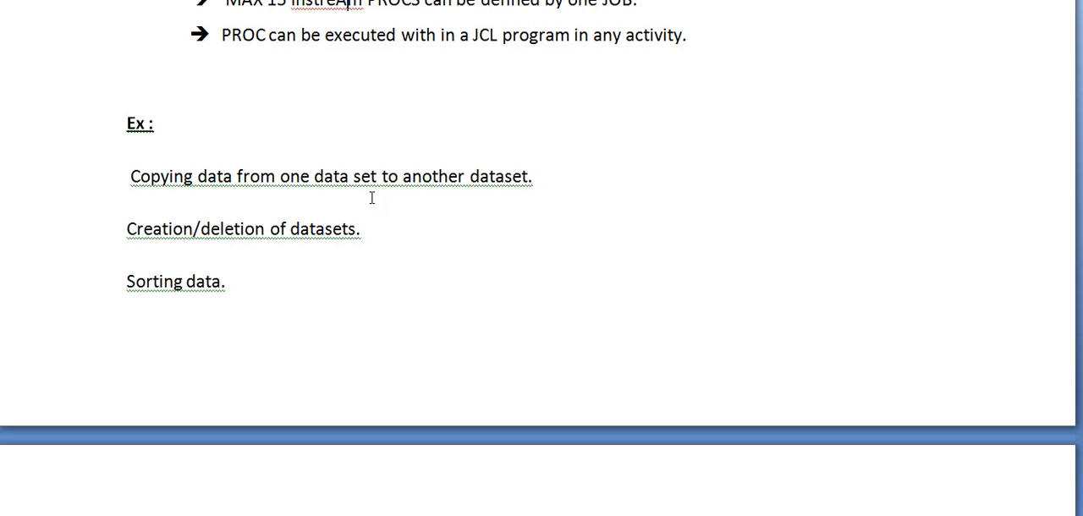
{"action": "mouse_move", "coordinate": [367, 207]}
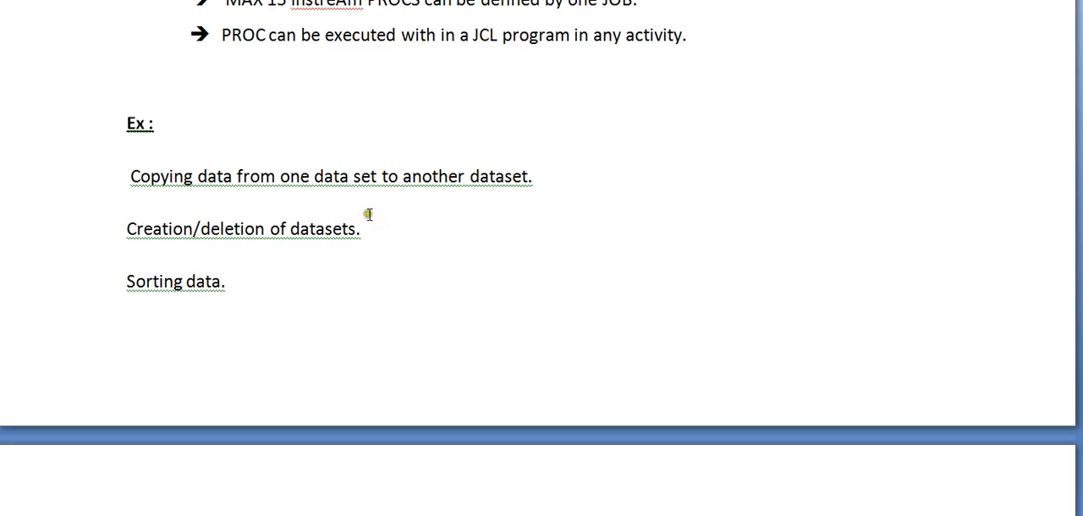
{"action": "mouse_move", "coordinate": [384, 259]}
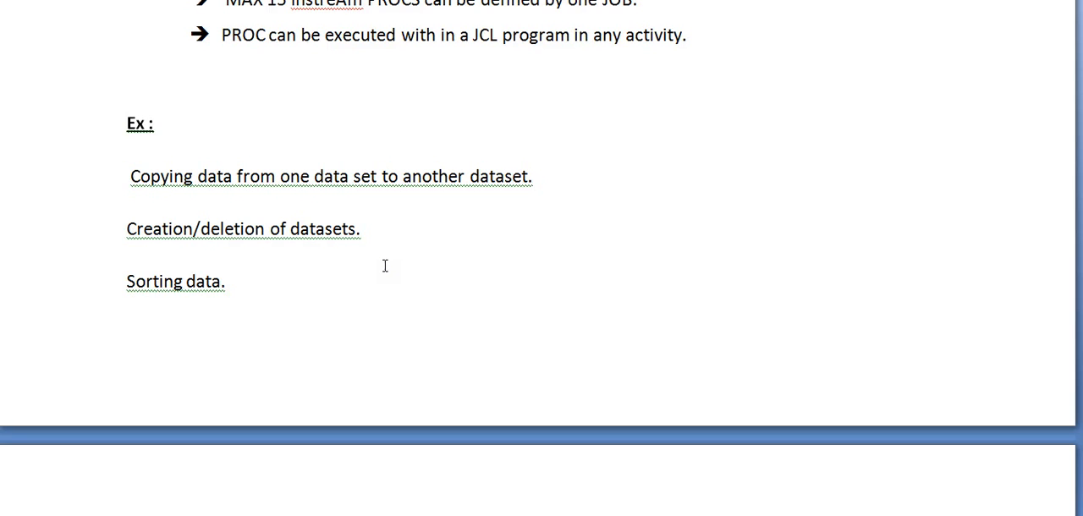
{"action": "mouse_move", "coordinate": [387, 269]}
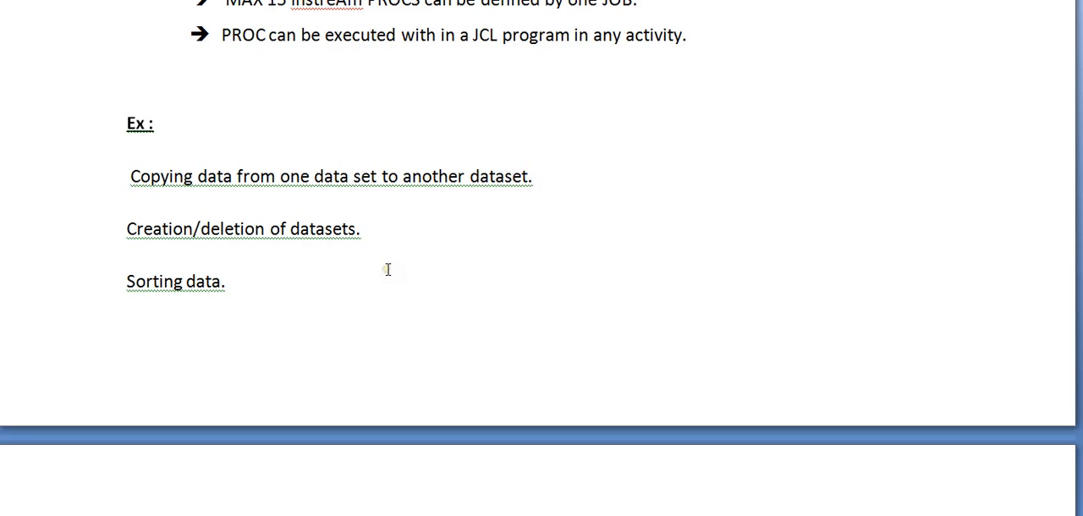
{"action": "scroll", "scroll_direction": "down", "scroll_amount": 3}
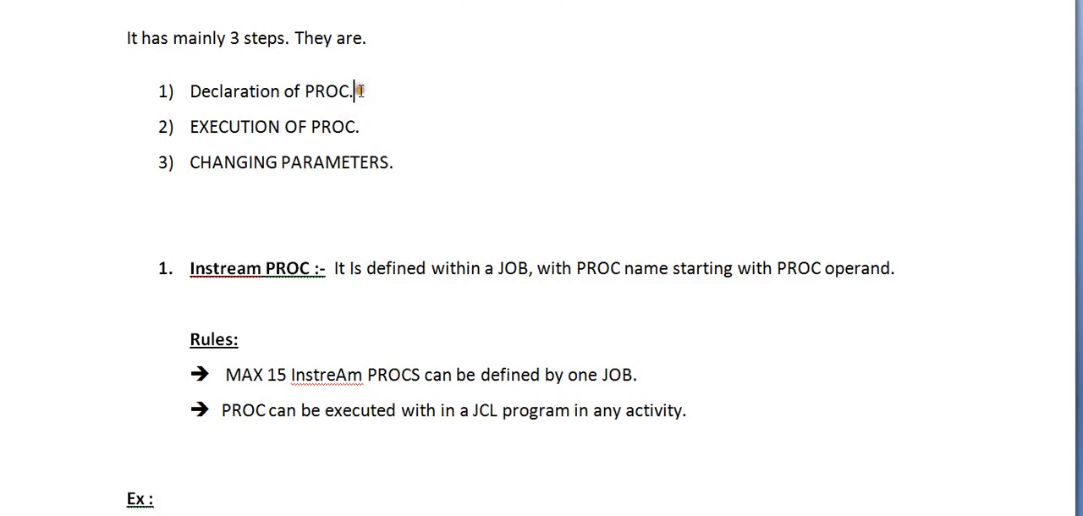
{"action": "left_click", "coordinate": [392, 162]}
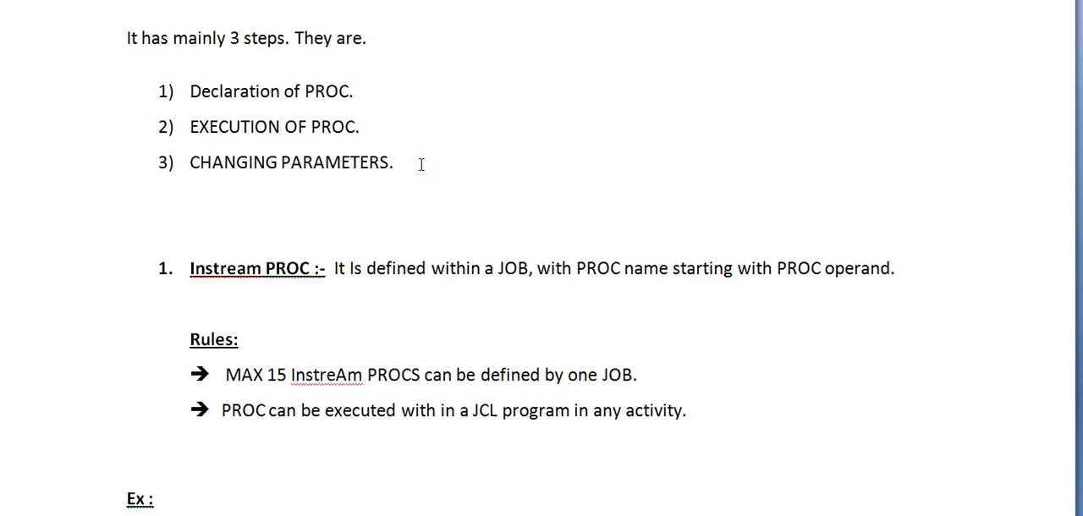
{"action": "scroll", "scroll_direction": "down", "scroll_amount": 3}
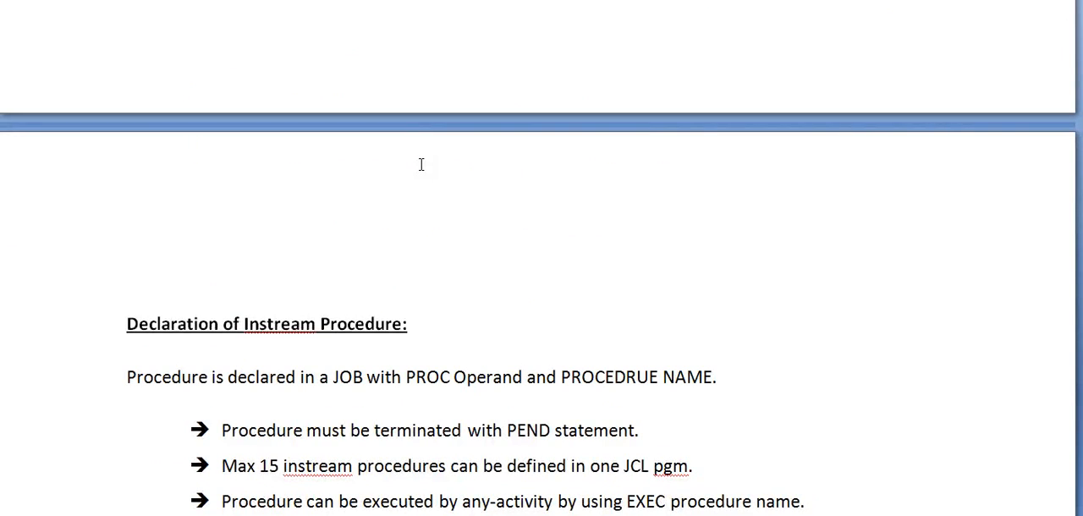
{"action": "scroll", "scroll_direction": "down", "scroll_amount": 3}
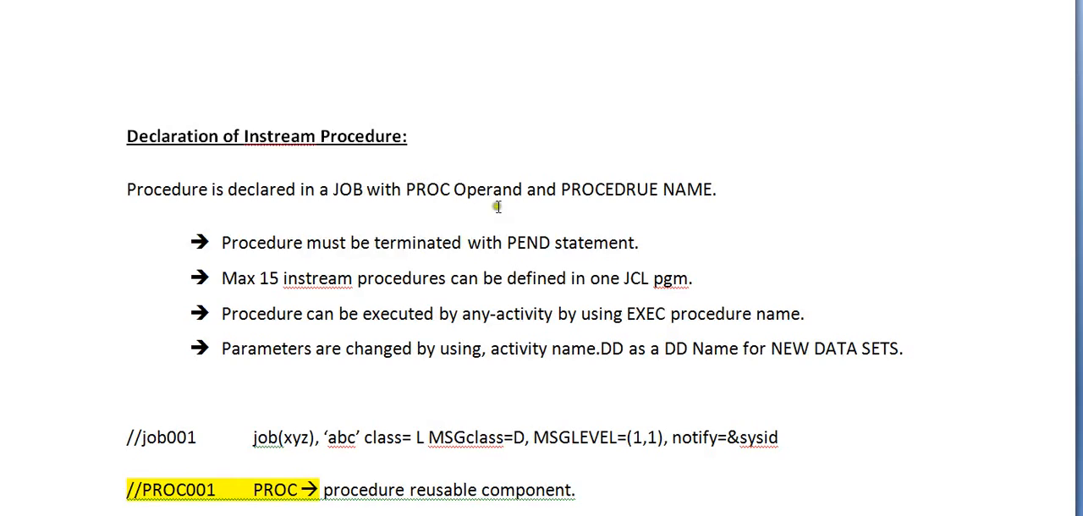
{"action": "scroll", "scroll_direction": "down", "scroll_amount": 3}
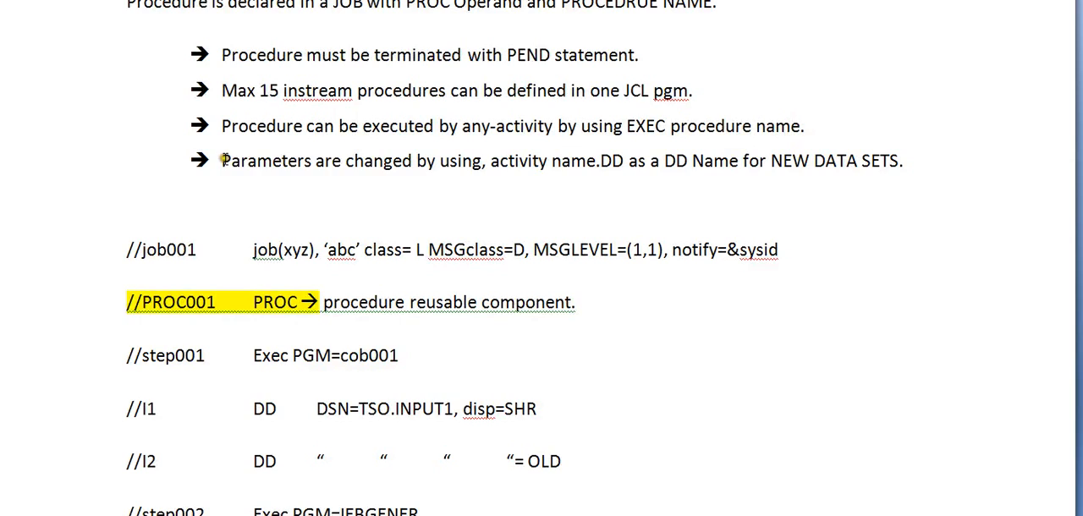
{"action": "left_click_drag", "start_coordinate": [222, 161], "coordinate": [644, 161]}
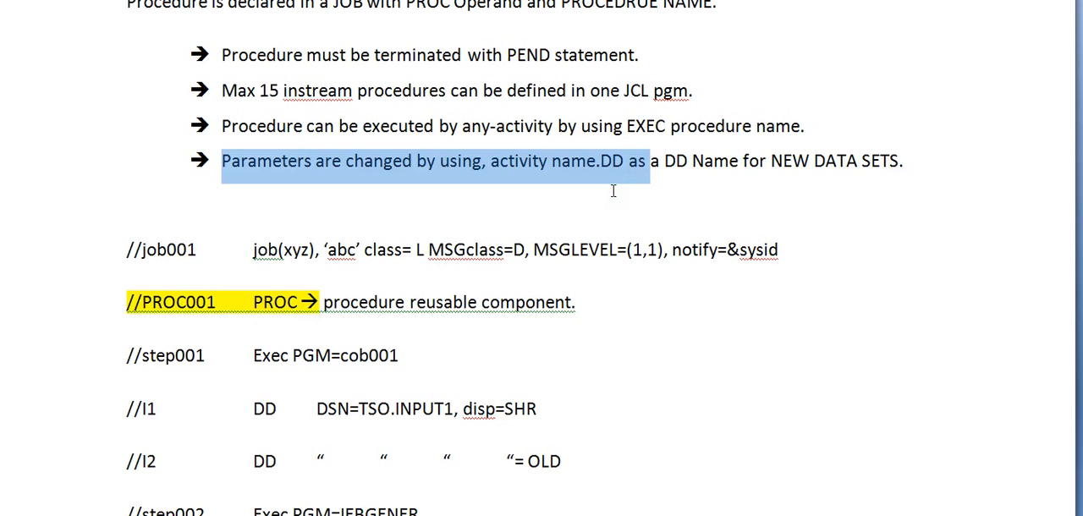
{"action": "mouse_move", "coordinate": [453, 197]}
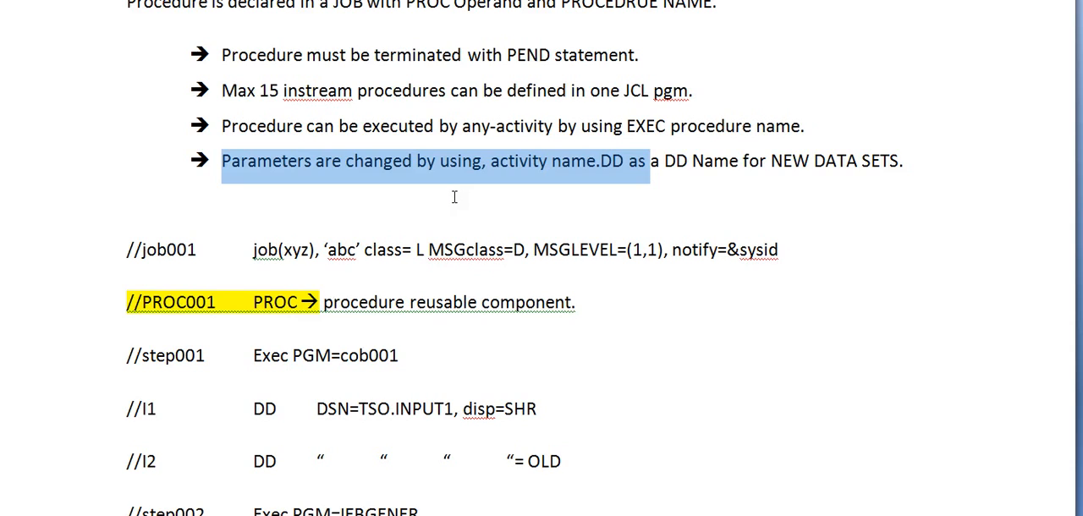
{"action": "mouse_move", "coordinate": [315, 274]}
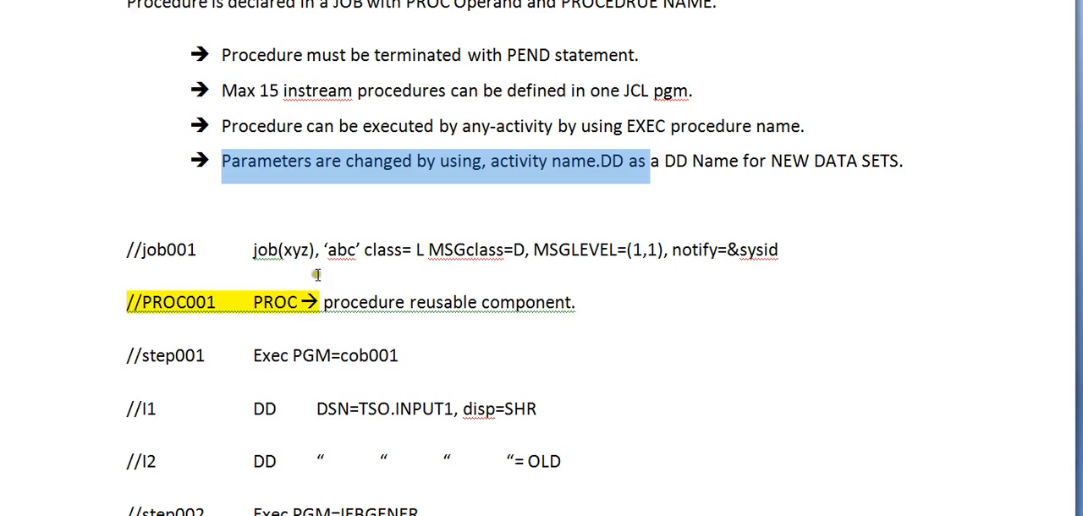
{"action": "mouse_move", "coordinate": [328, 186]}
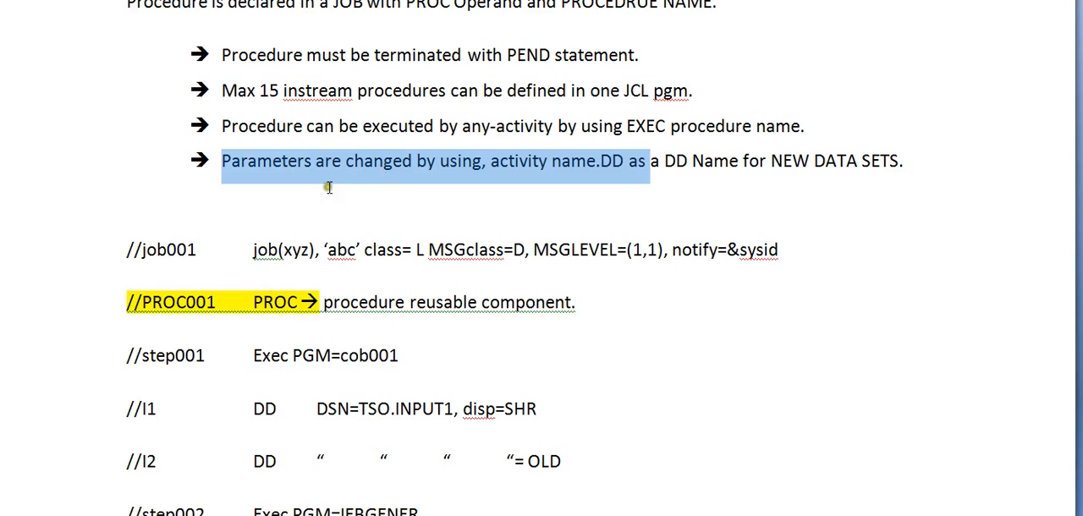
{"action": "mouse_move", "coordinate": [842, 28]}
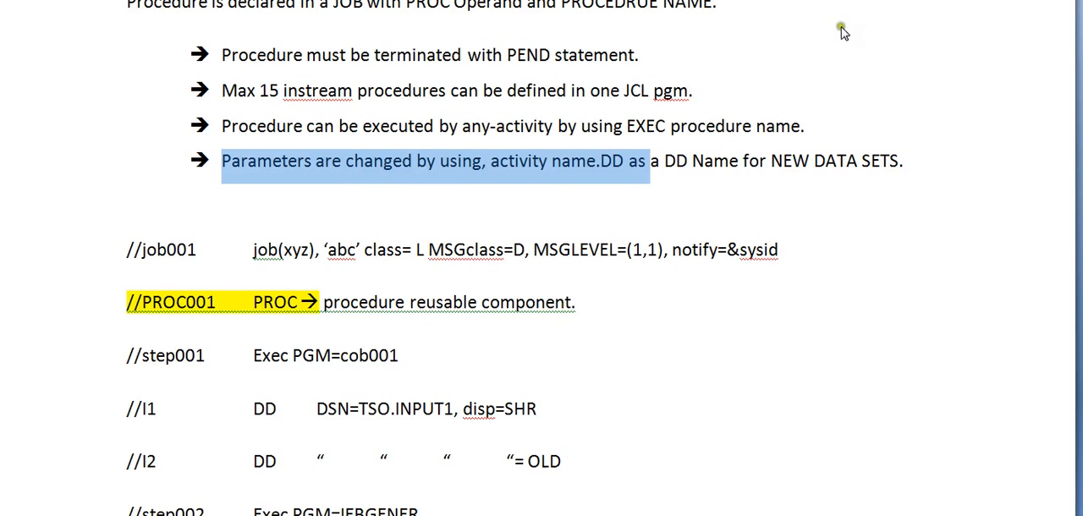
{"action": "scroll", "scroll_direction": "down", "scroll_amount": 3}
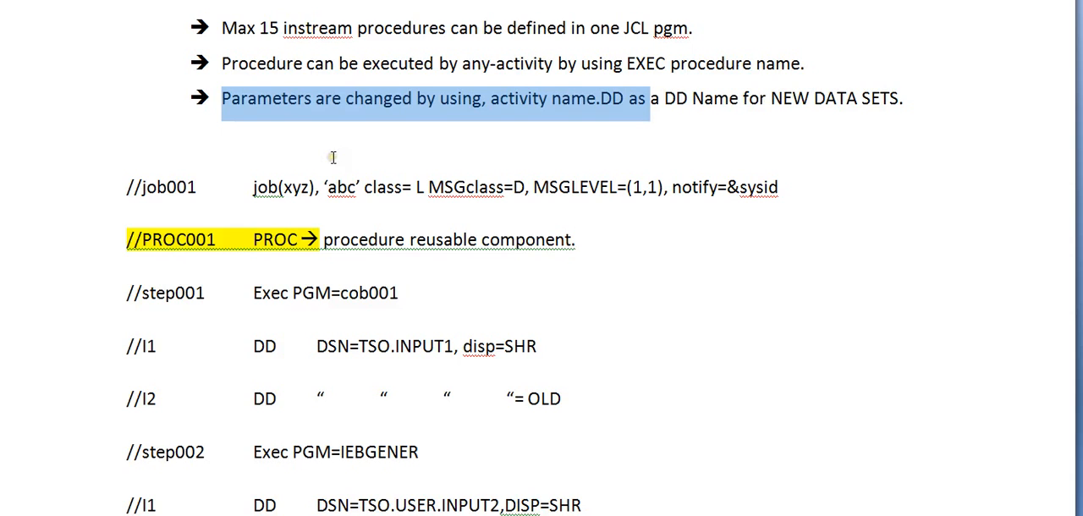
{"action": "scroll", "scroll_direction": "down", "scroll_amount": 3}
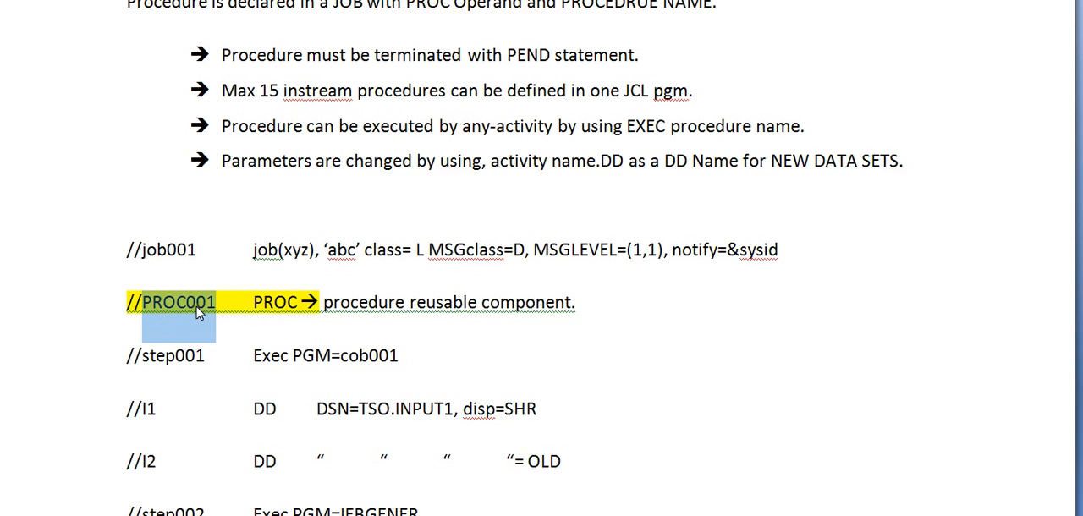
{"action": "scroll", "scroll_direction": "down", "scroll_amount": 3}
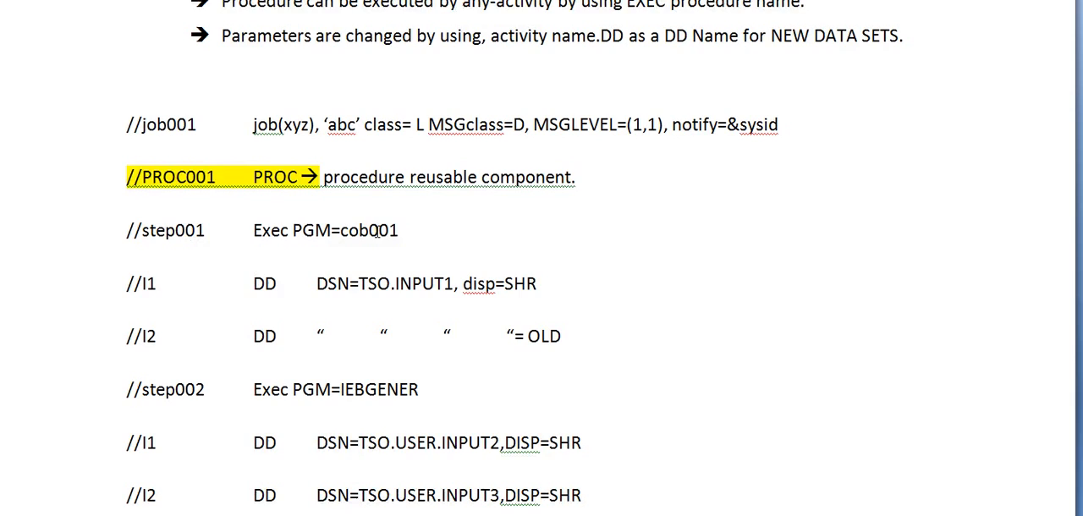
{"action": "scroll", "scroll_direction": "down", "scroll_amount": 3}
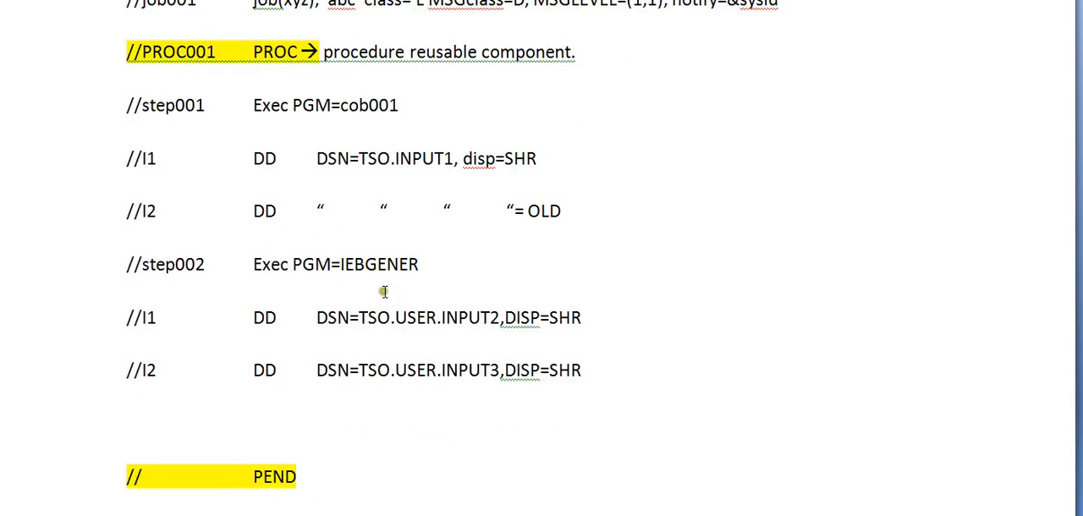
{"action": "left_click", "coordinate": [253, 105]}
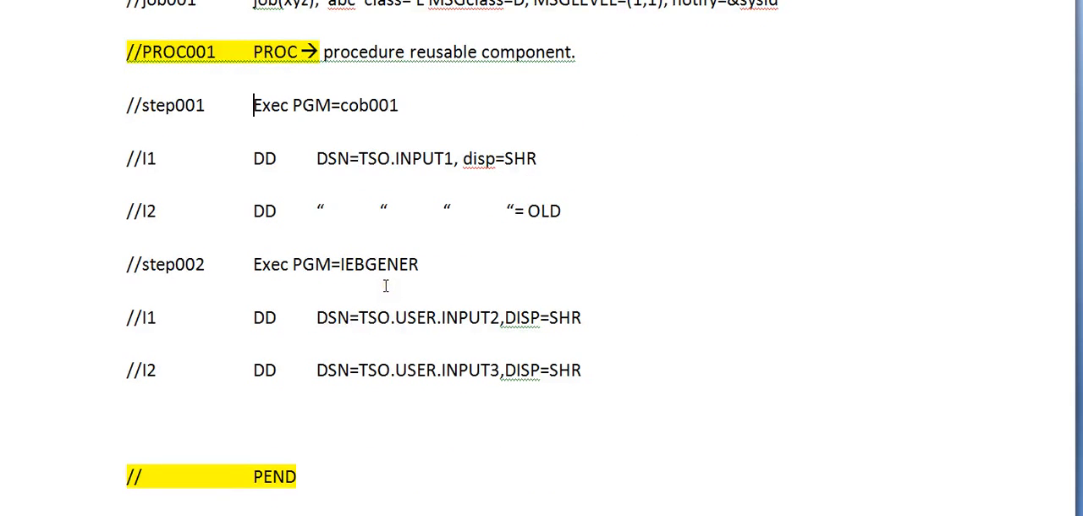
{"action": "mouse_move", "coordinate": [392, 267]}
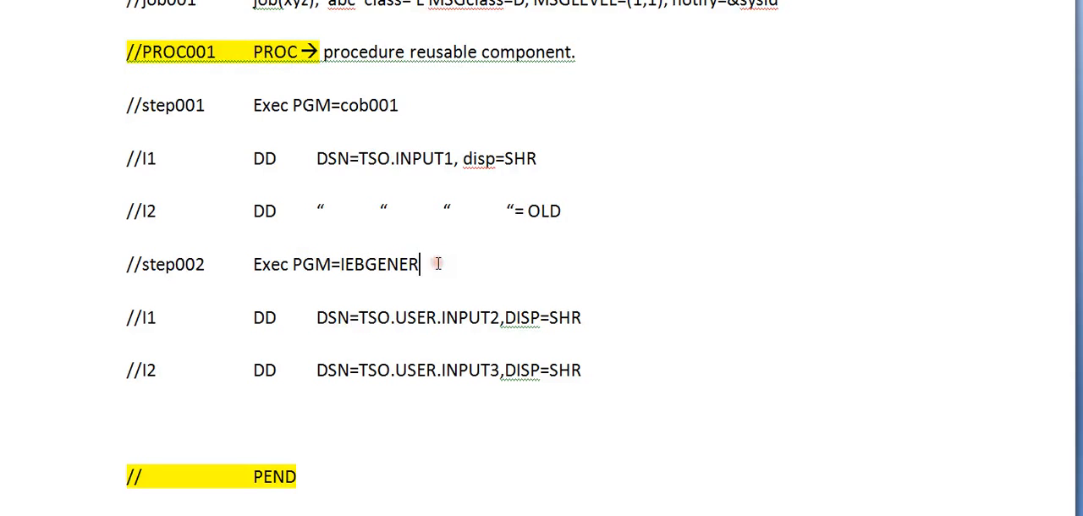
{"action": "mouse_move", "coordinate": [433, 264]}
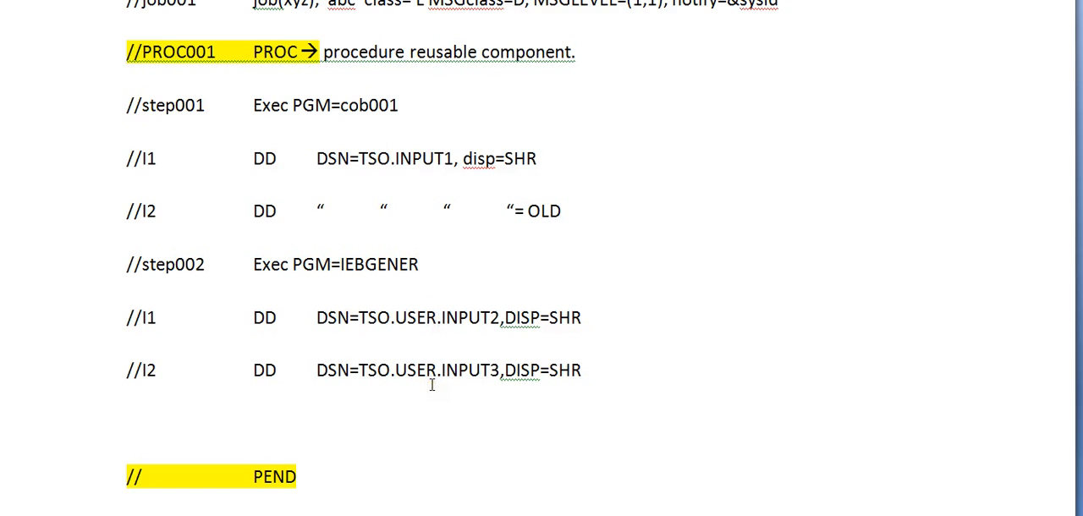
{"action": "mouse_move", "coordinate": [294, 109]}
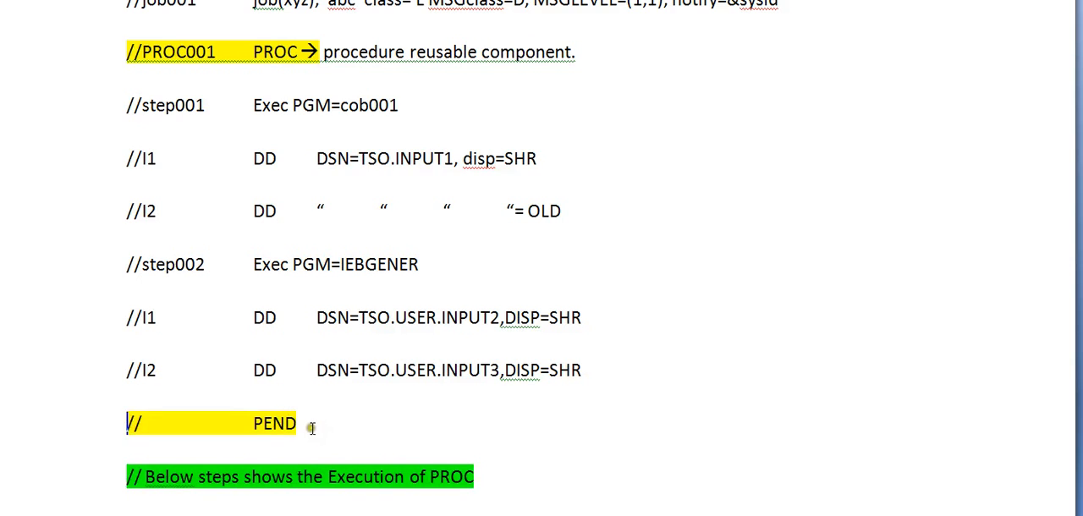
{"action": "double_click", "coordinate": [274, 423]}
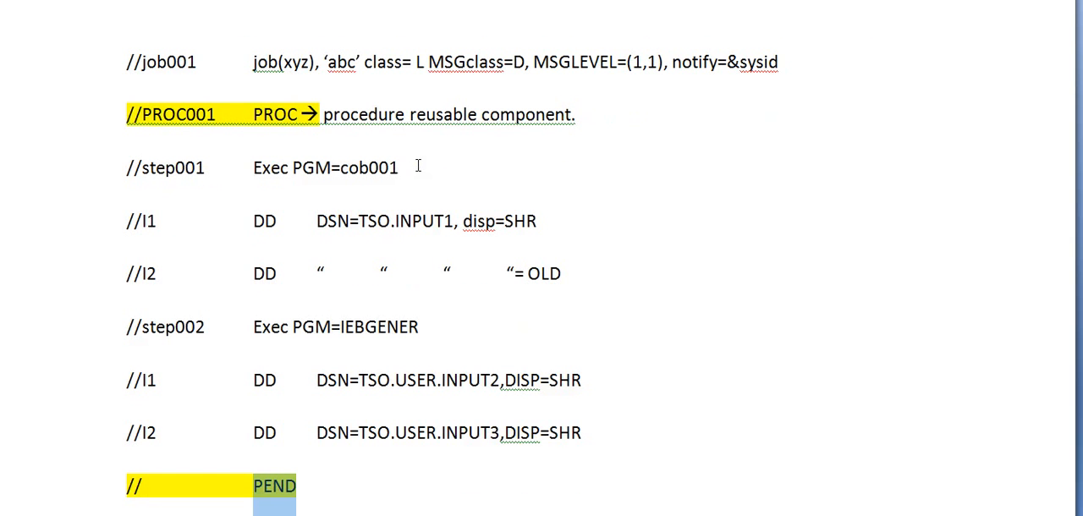
{"action": "mouse_move", "coordinate": [389, 345]}
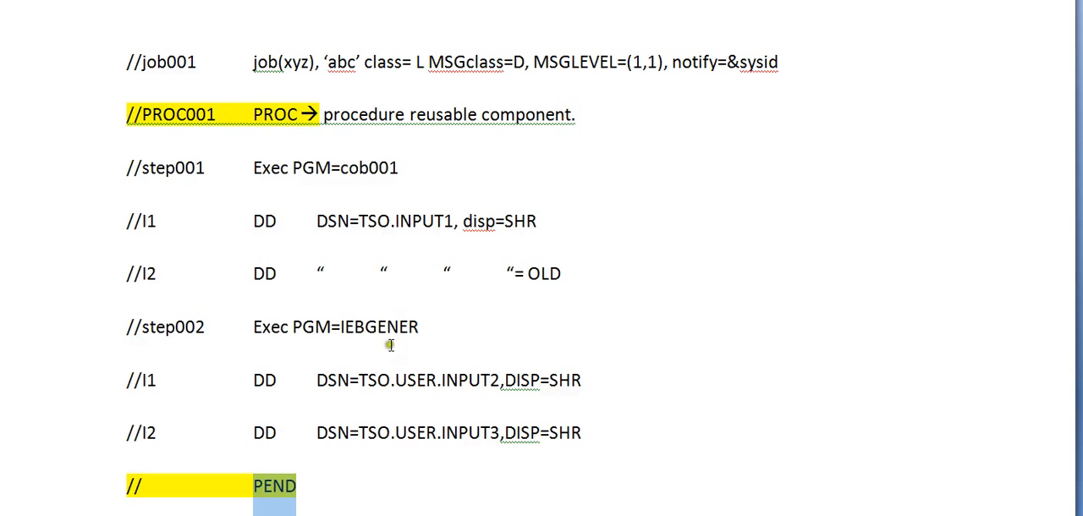
{"action": "mouse_move", "coordinate": [438, 358]}
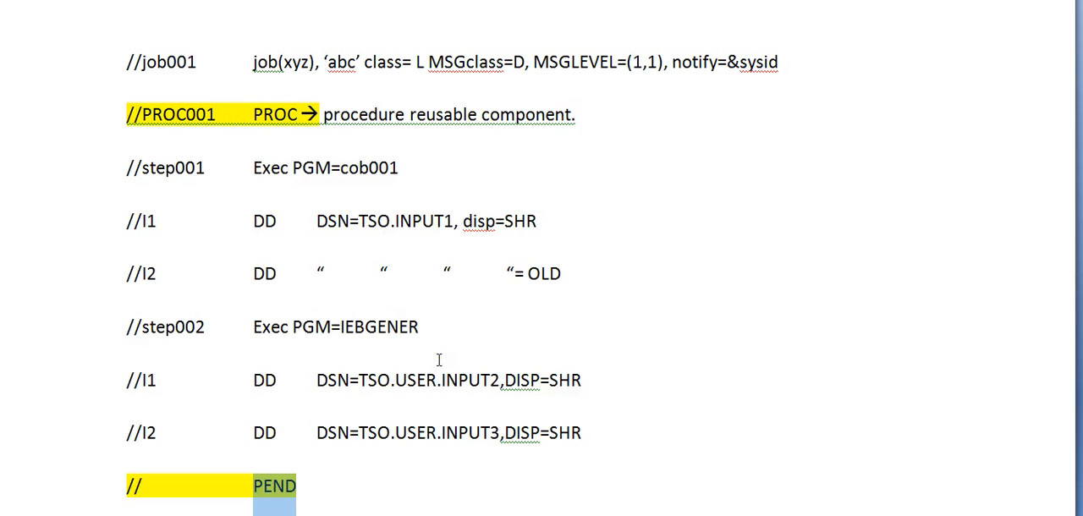
{"action": "scroll", "scroll_direction": "down", "scroll_amount": 3}
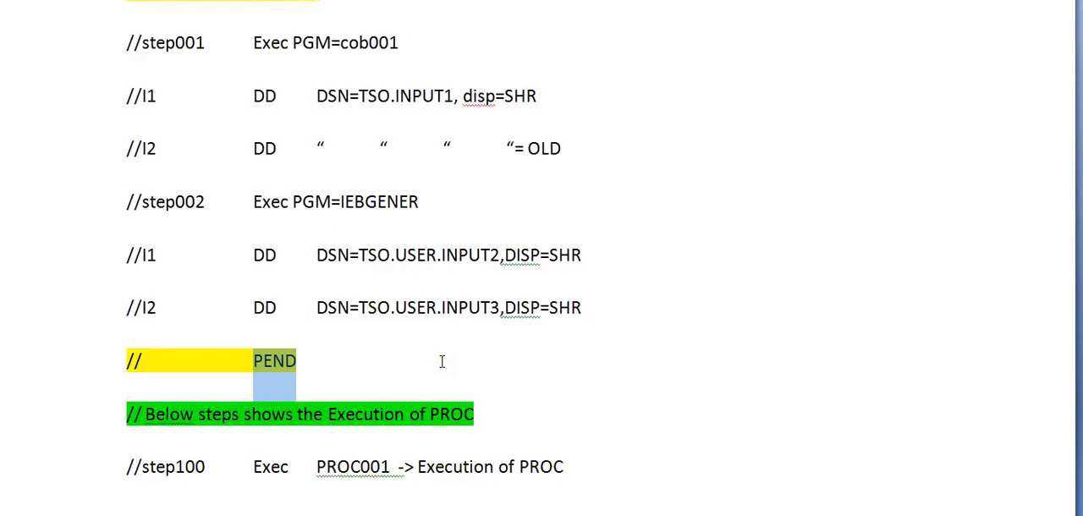
{"action": "scroll", "scroll_direction": "down", "scroll_amount": 3}
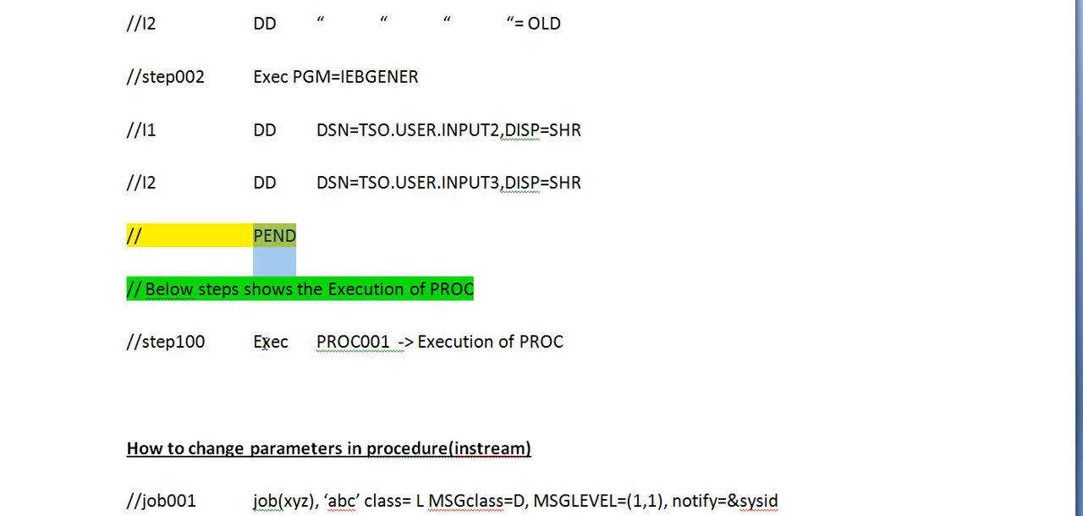
{"action": "double_click", "coordinate": [354, 342]}
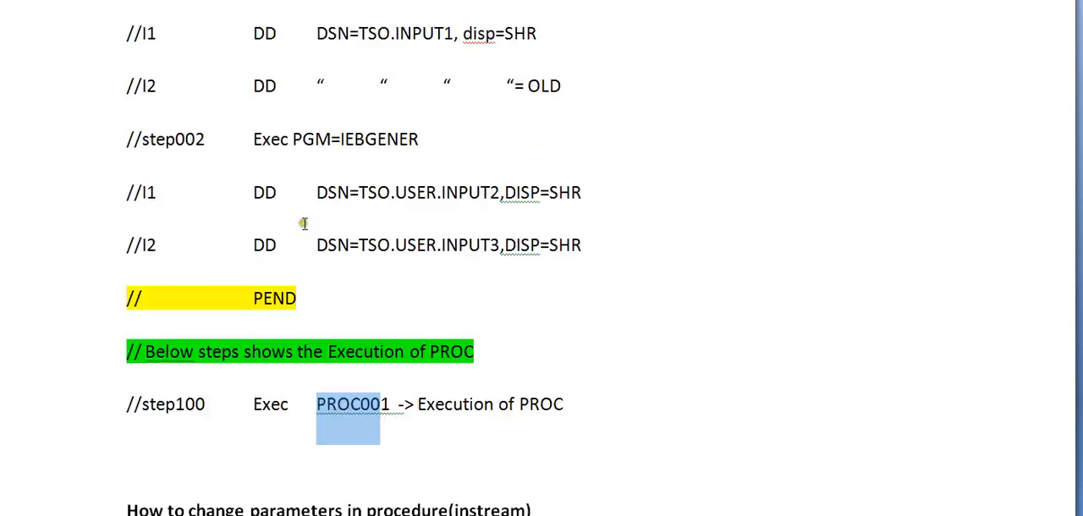
{"action": "scroll", "scroll_direction": "down", "scroll_amount": 3}
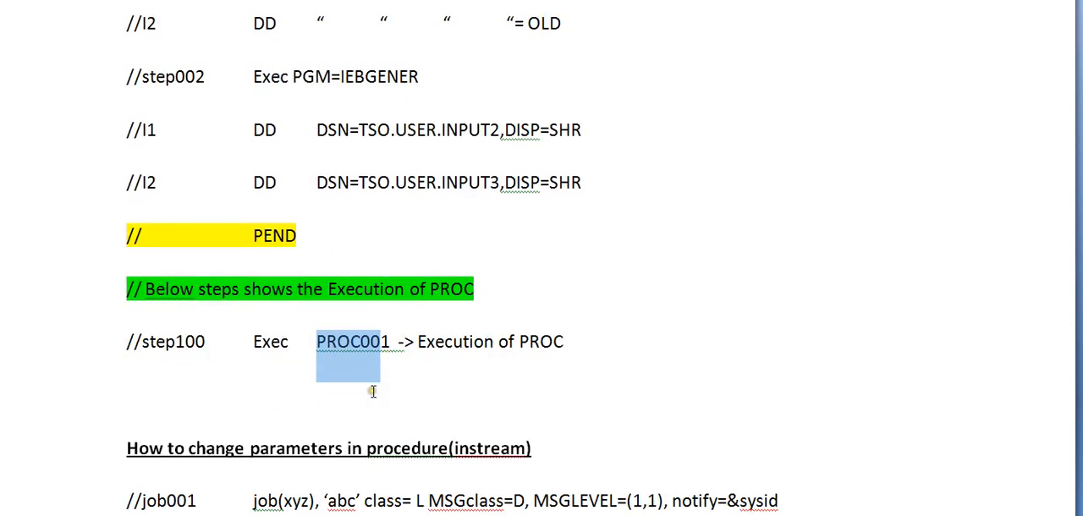
{"action": "mouse_move", "coordinate": [372, 391]}
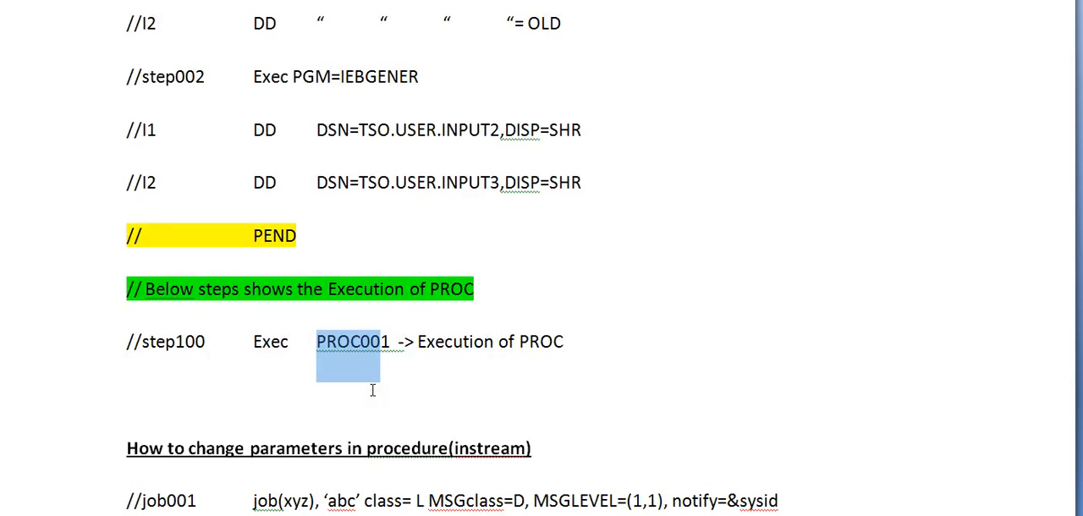
{"action": "mouse_move", "coordinate": [416, 323]}
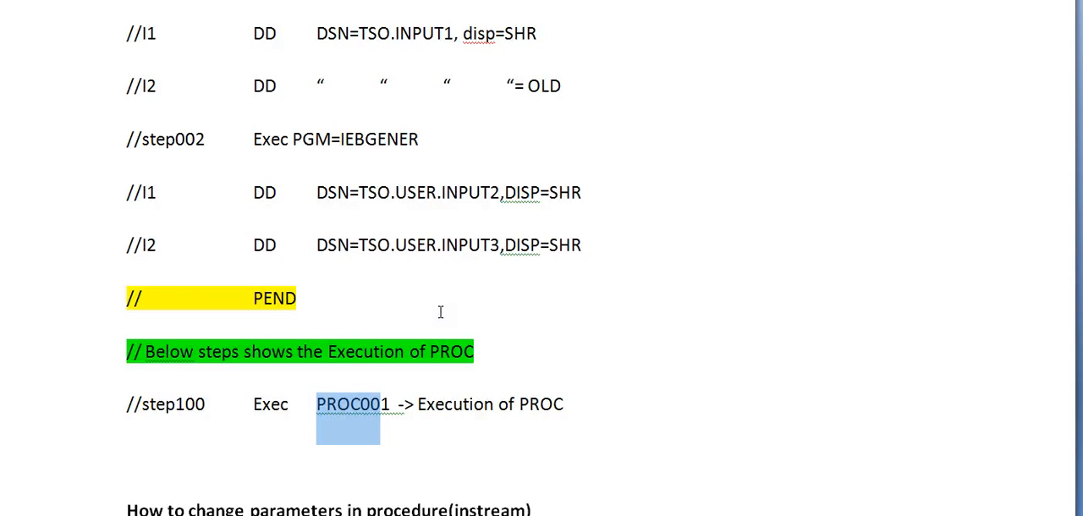
{"action": "scroll", "scroll_direction": "down", "scroll_amount": 3}
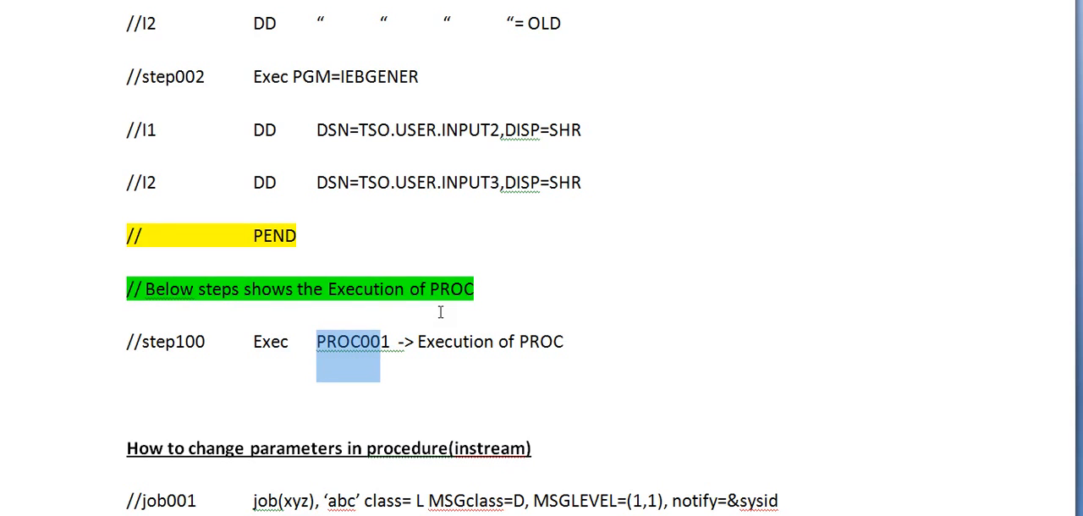
{"action": "scroll", "scroll_direction": "down", "scroll_amount": 3}
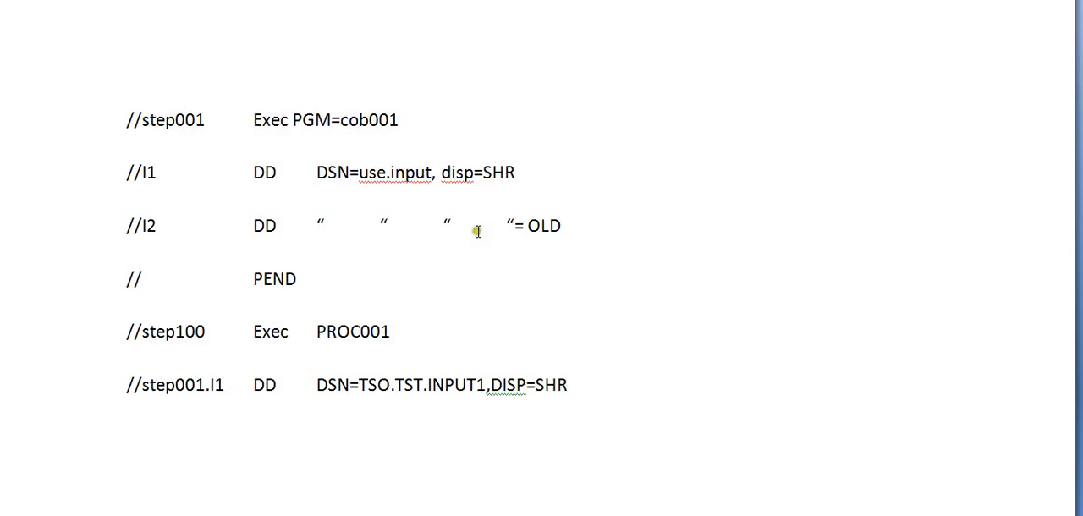
{"action": "mouse_move", "coordinate": [416, 334]}
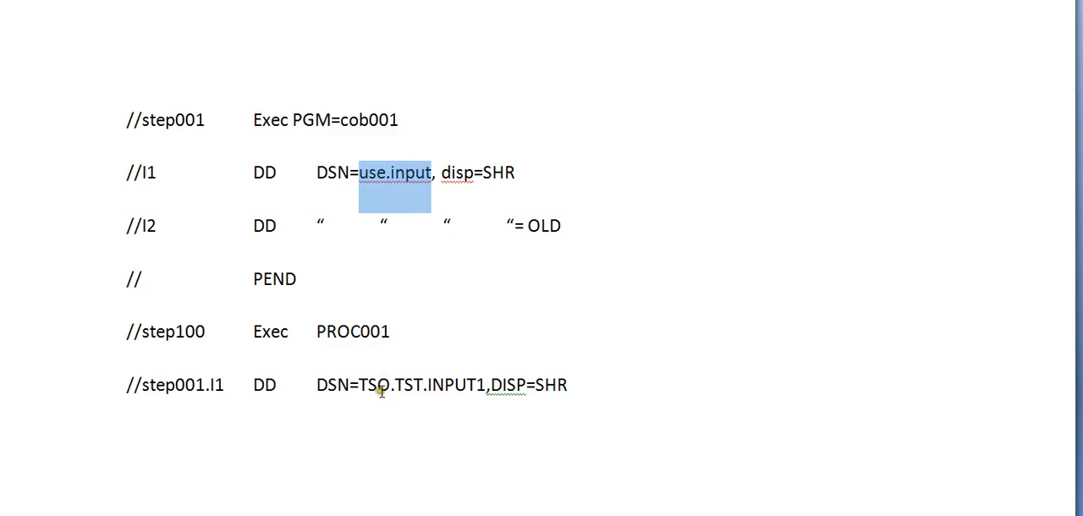
{"action": "left_click", "coordinate": [375, 386]}
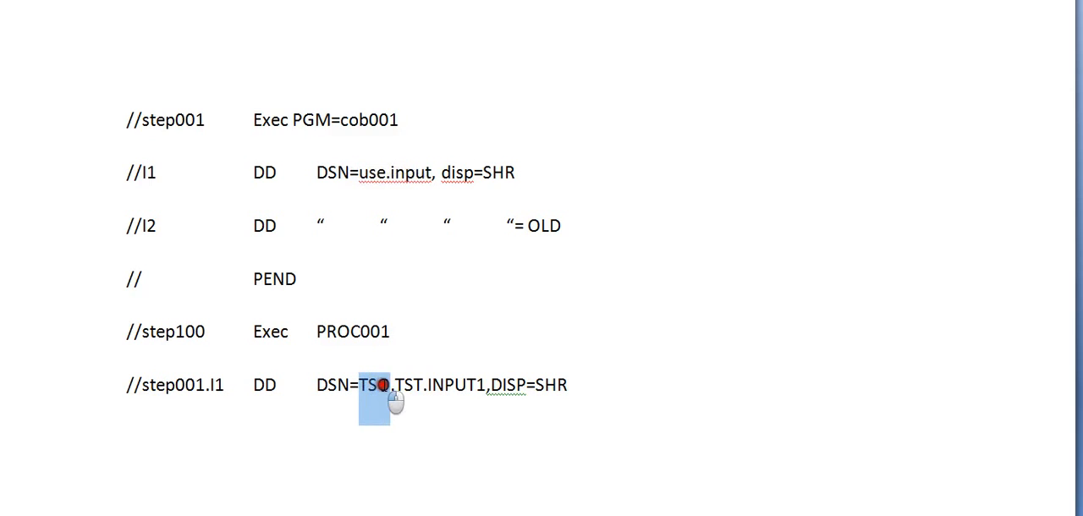
{"action": "left_click_drag", "start_coordinate": [376, 386], "coordinate": [483, 386]}
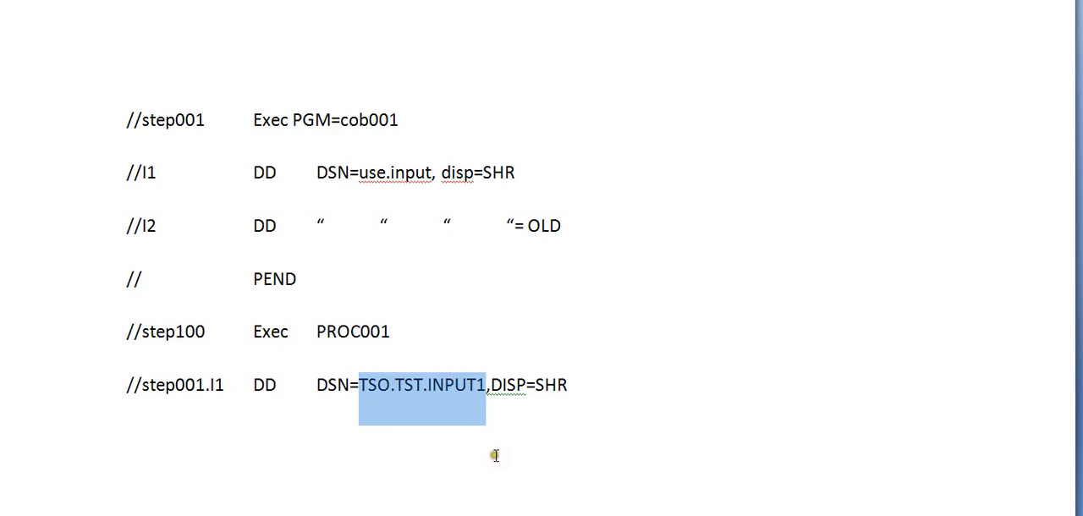
{"action": "mouse_move", "coordinate": [171, 172]}
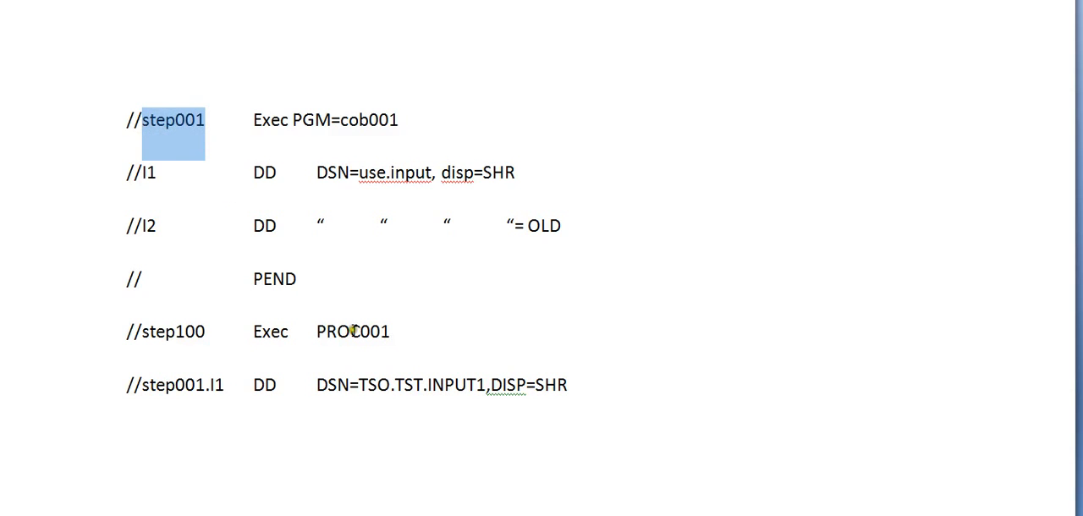
{"action": "left_click", "coordinate": [337, 331]}
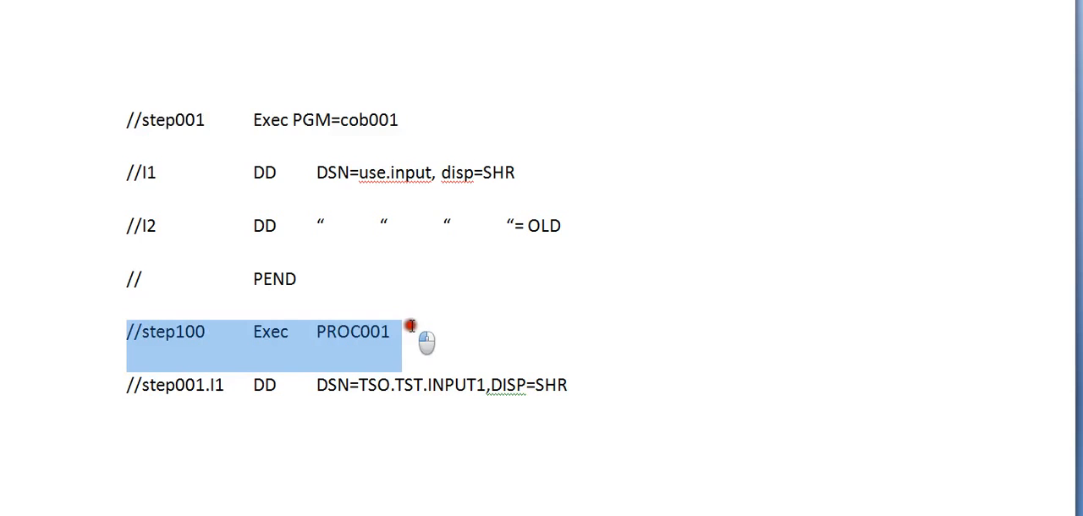
{"action": "left_click", "coordinate": [388, 332]}
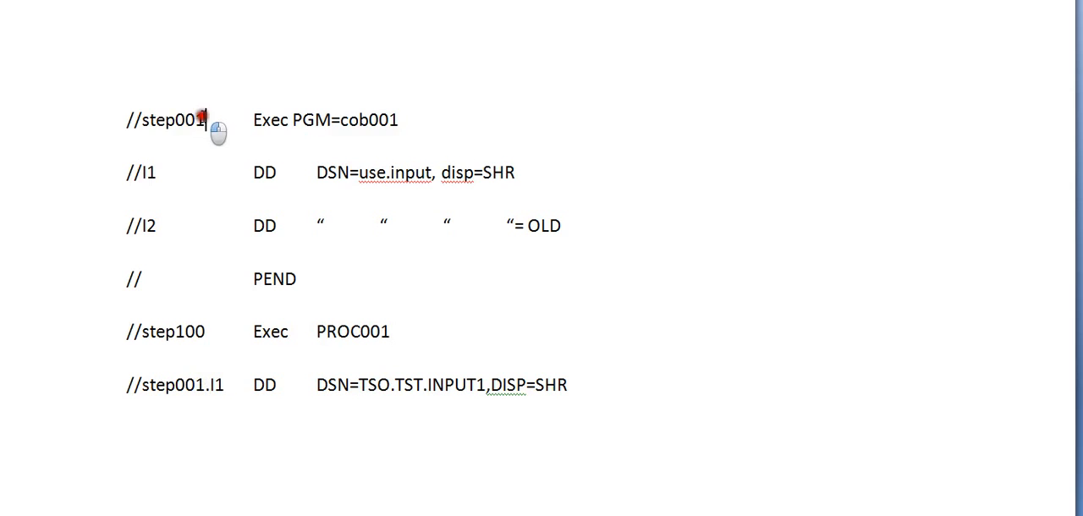
{"action": "double_click", "coordinate": [172, 118]}
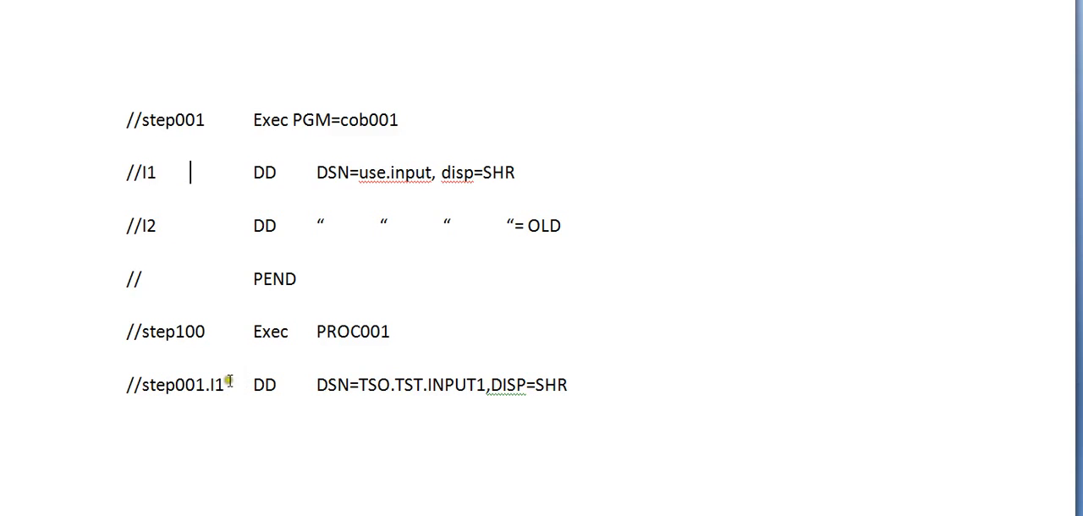
{"action": "left_click", "coordinate": [314, 385]}
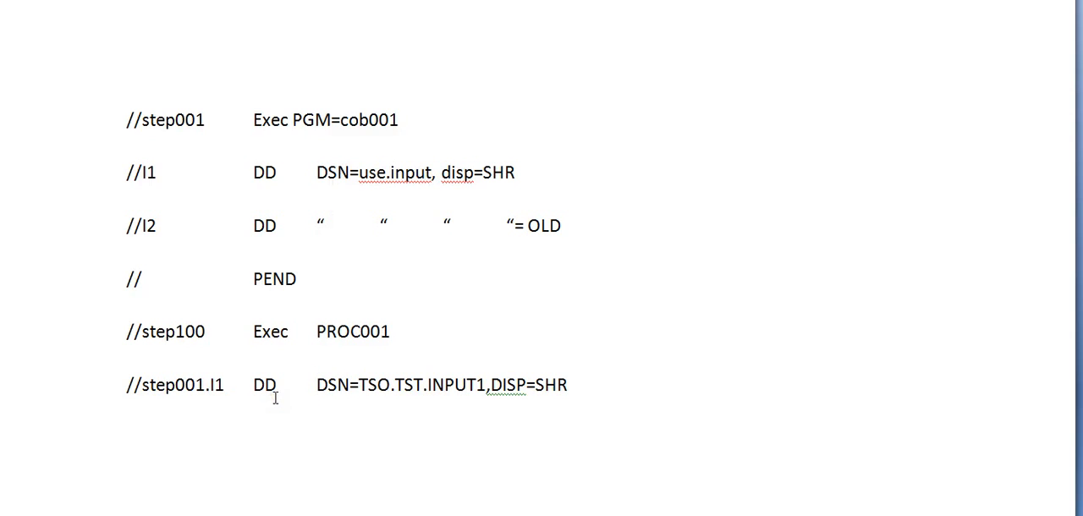
{"action": "left_click", "coordinate": [318, 386]}
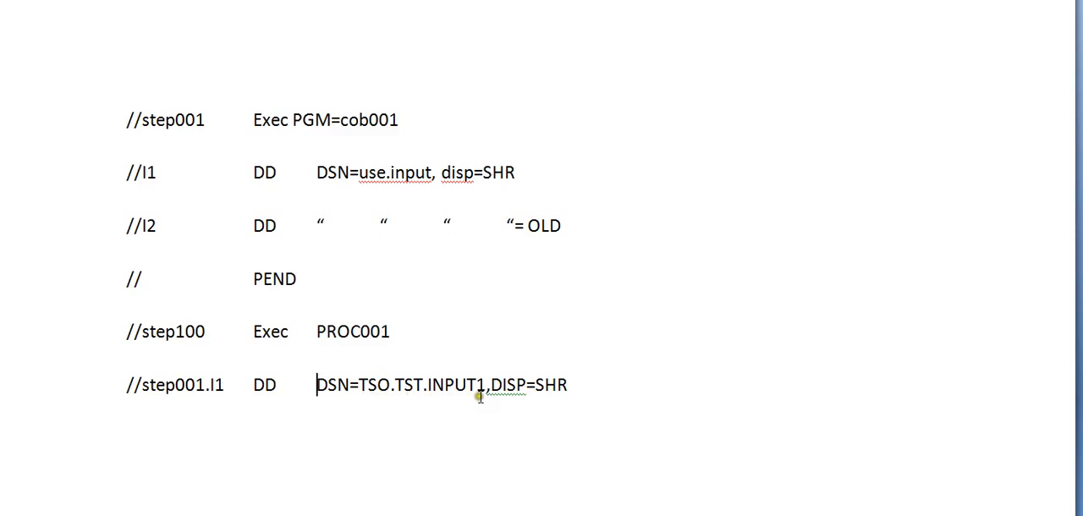
{"action": "mouse_move", "coordinate": [402, 199]}
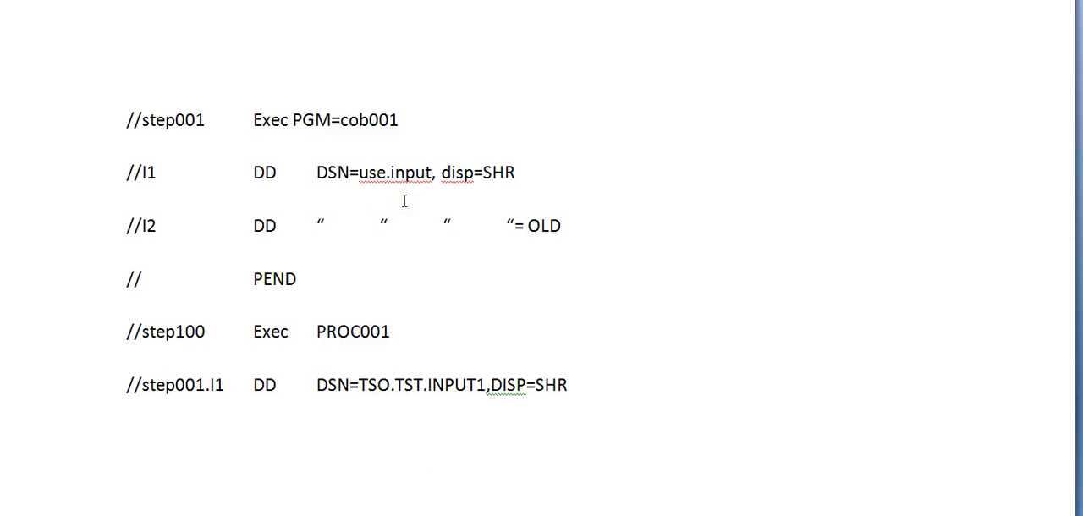
{"action": "mouse_move", "coordinate": [627, 236]}
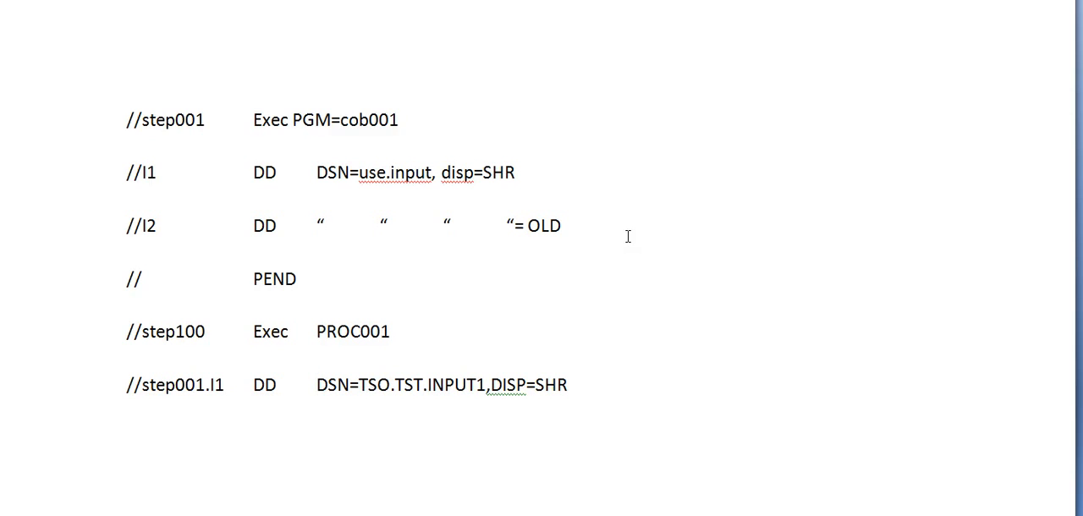
{"action": "left_click", "coordinate": [315, 386]}
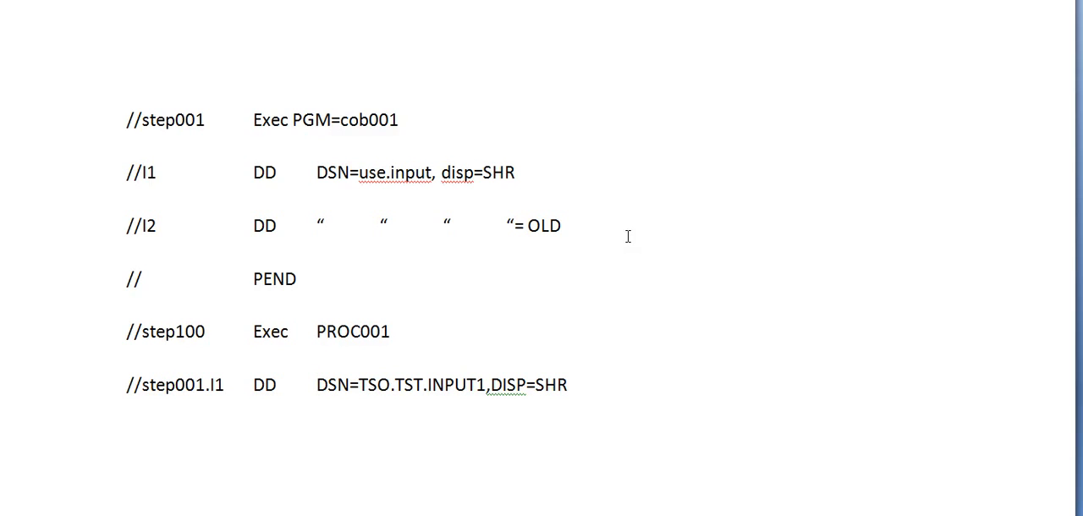
{"action": "left_click", "coordinate": [316, 384]}
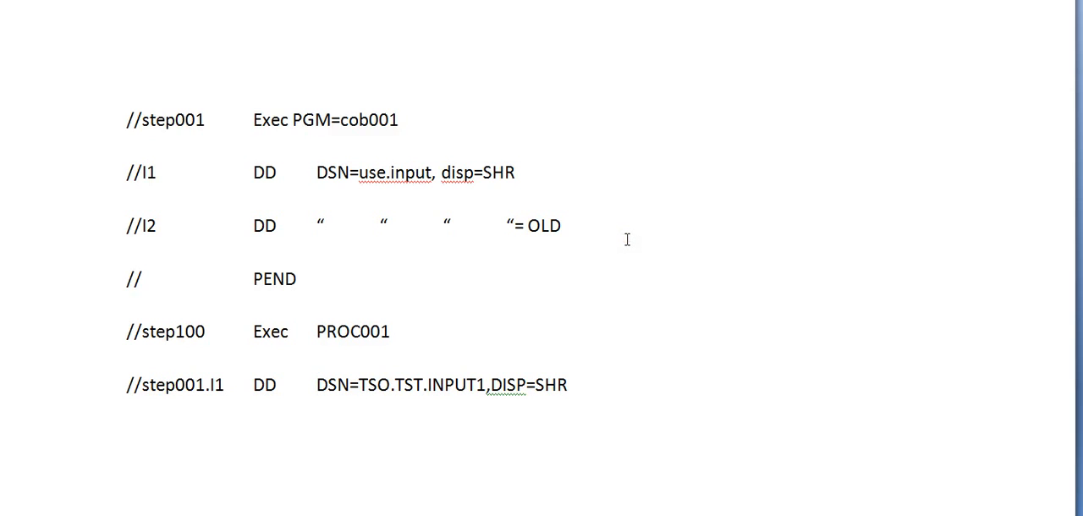
{"action": "scroll", "scroll_direction": "down", "scroll_amount": 3}
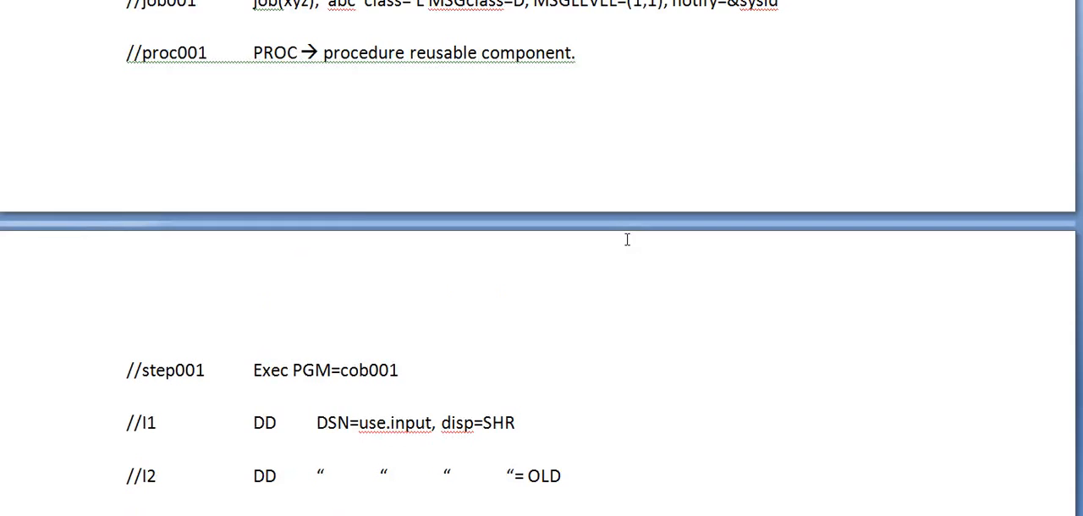
Duplicate the step100 call as step1001 with its step001.I1 override set to TSO.TST.INPUT2
{"action": "scroll", "scroll_direction": "down", "scroll_amount": 3}
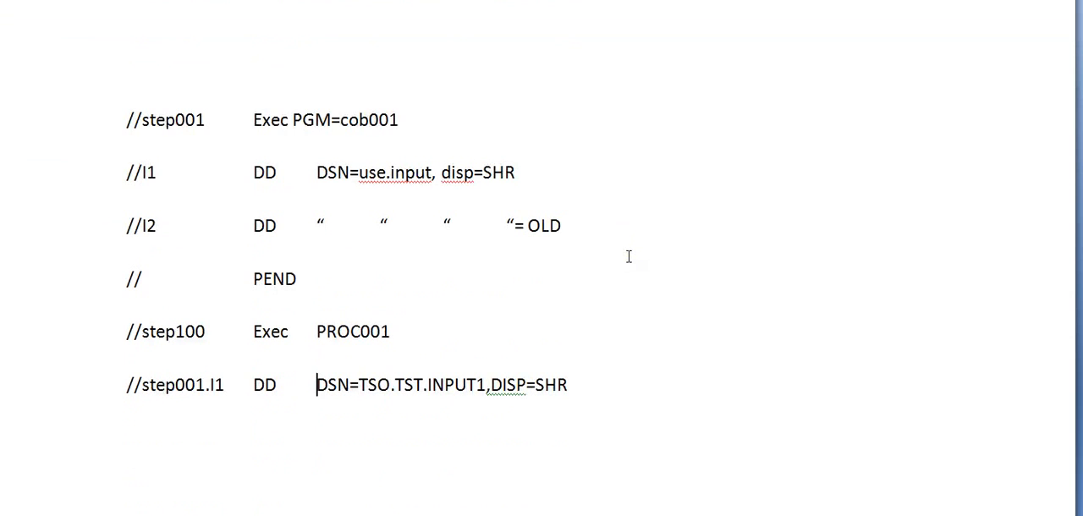
{"action": "mouse_move", "coordinate": [460, 342]}
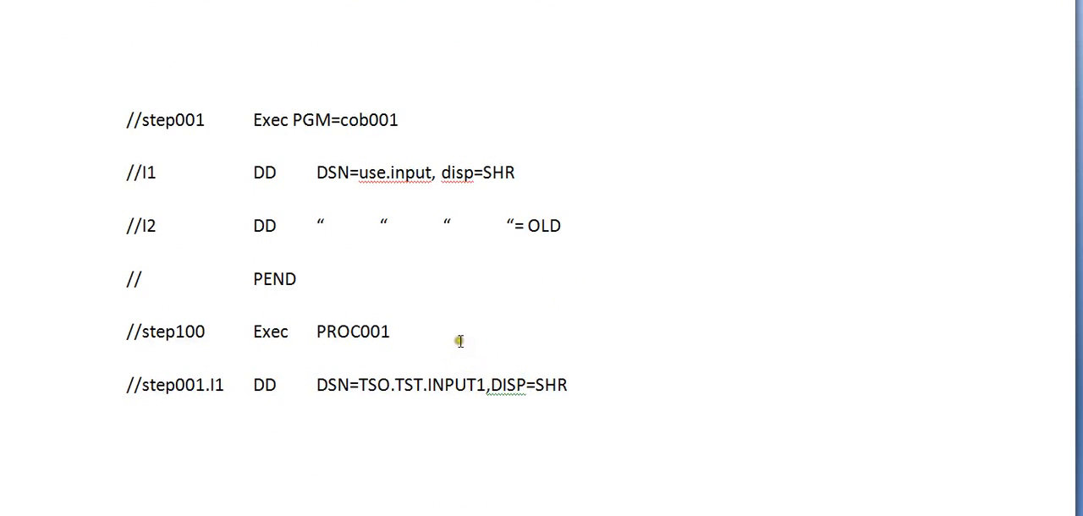
{"action": "mouse_move", "coordinate": [528, 375]}
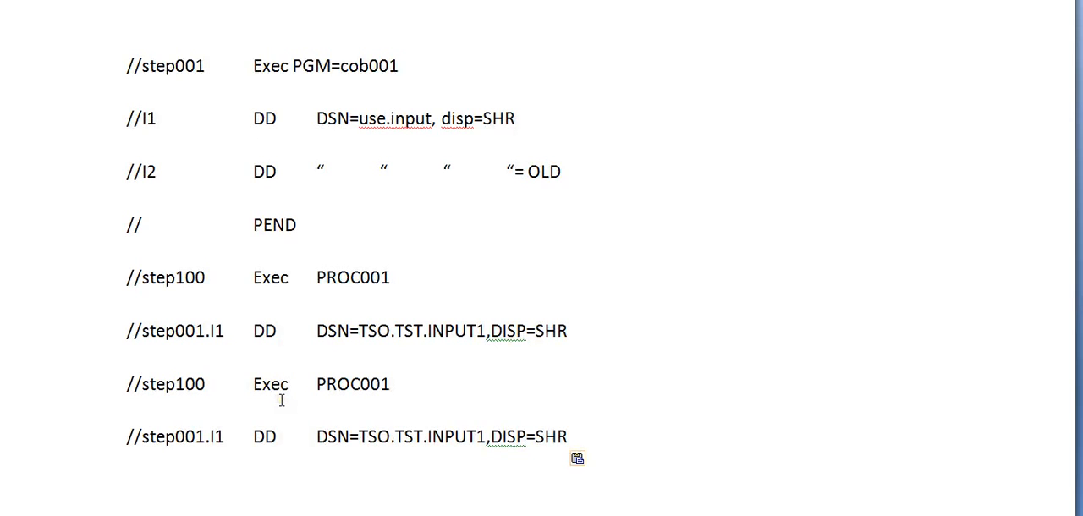
{"action": "type", "text": "1"}
{"action": "type", "text": "2"}
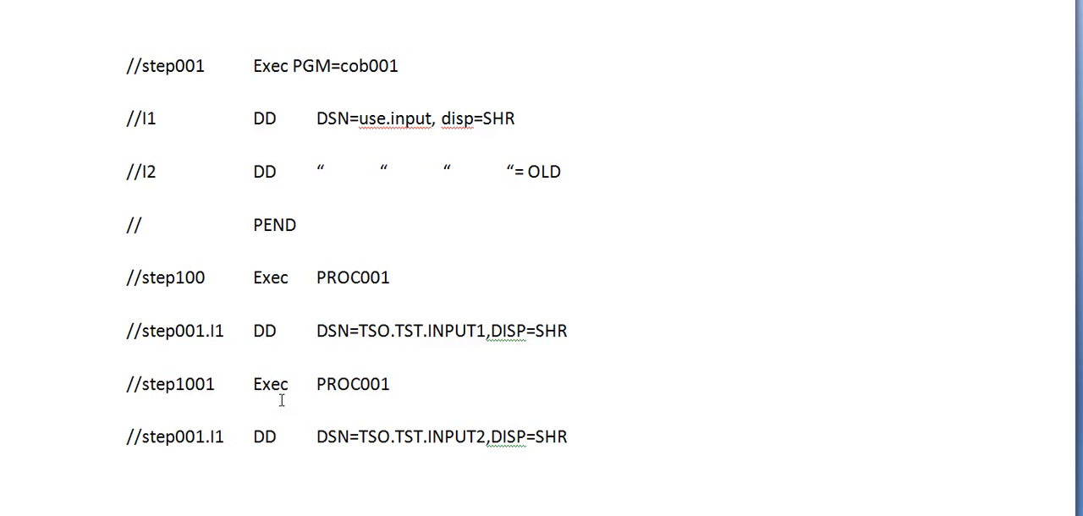
{"action": "left_click_drag", "start_coordinate": [127, 372], "coordinate": [578, 444]}
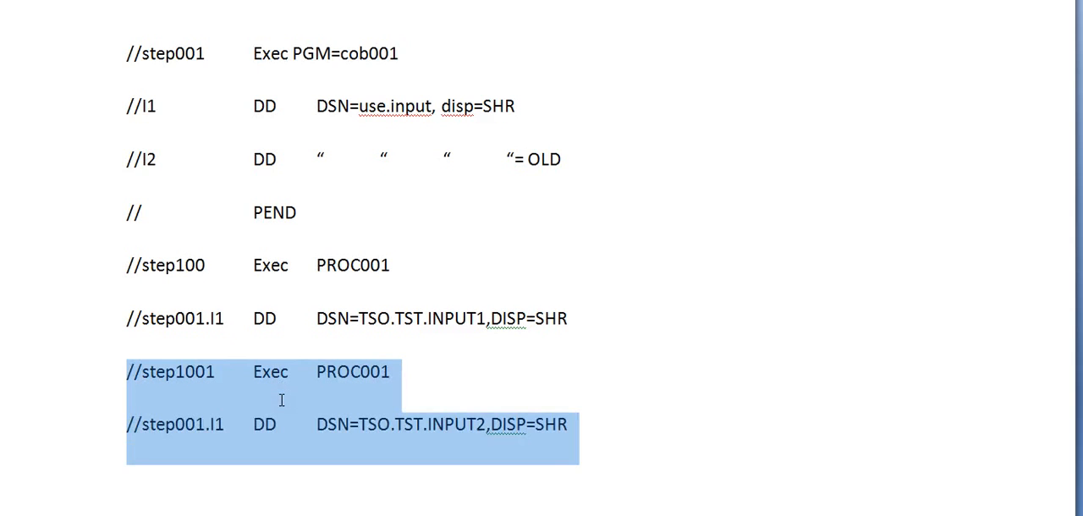
{"action": "scroll", "scroll_direction": "down", "scroll_amount": 3}
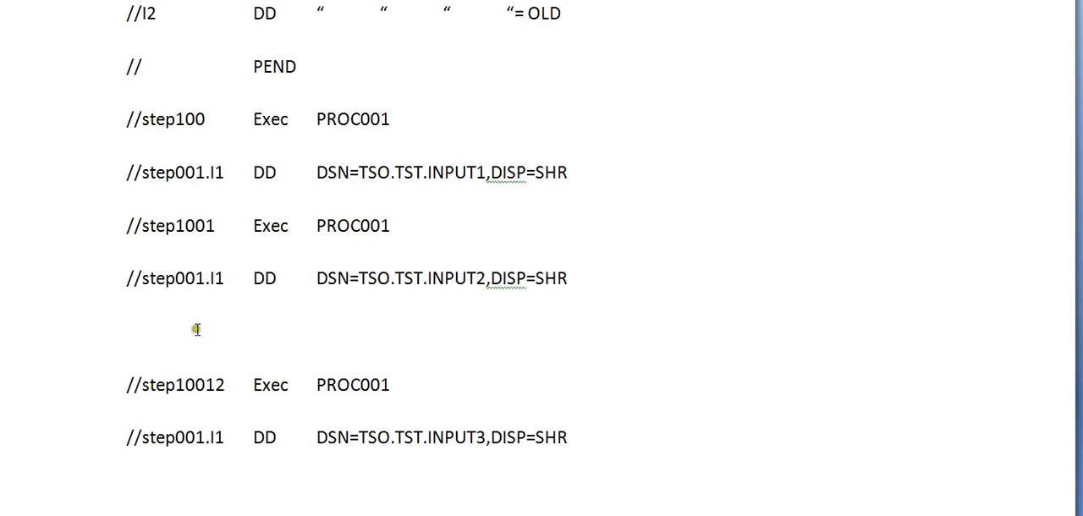
Append record counts -> 10000, -> 100000 and -> 10000000 to the INPUT1, INPUT2 and INPUT3 override lines
{"action": "key", "text": "backspace"}
{"action": "type", "text": " ->"}
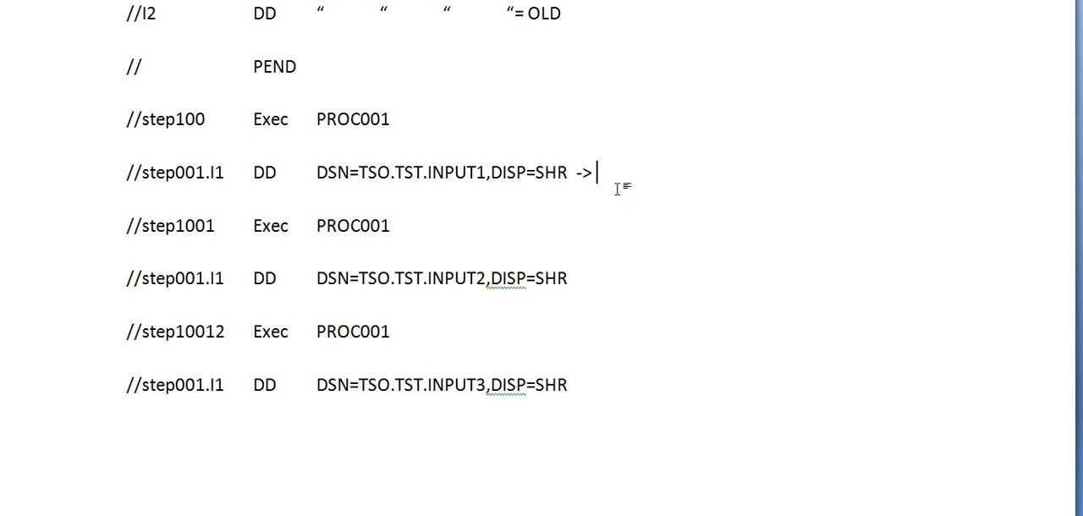
{"action": "type", "text": "10000"}
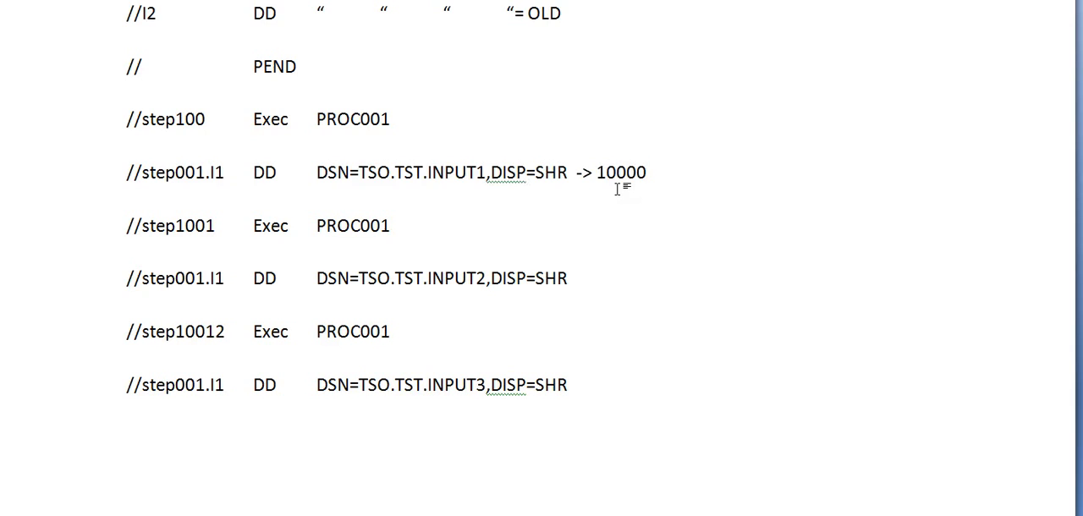
{"action": "type", "text": "-> 100000"}
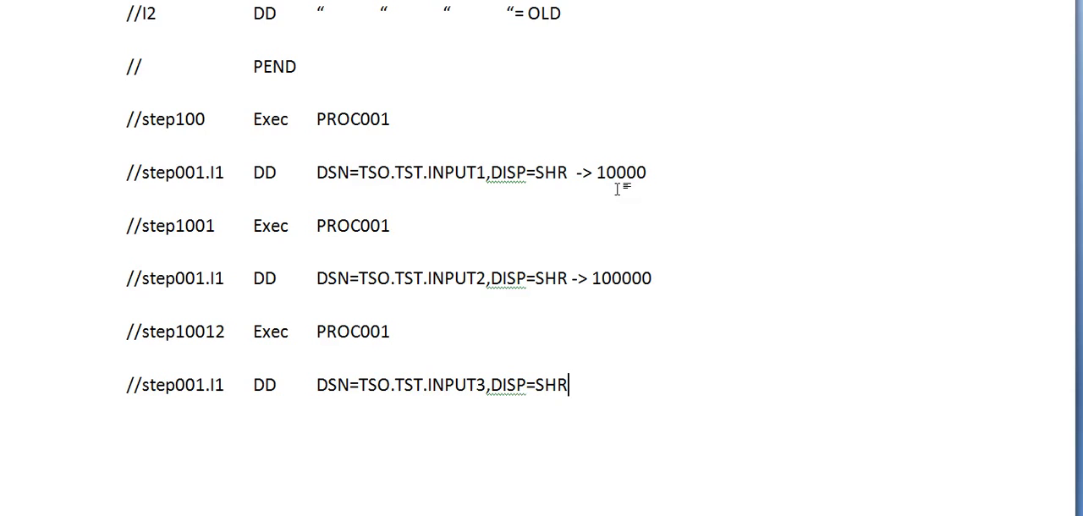
{"action": "type", "text": "-> 1"}
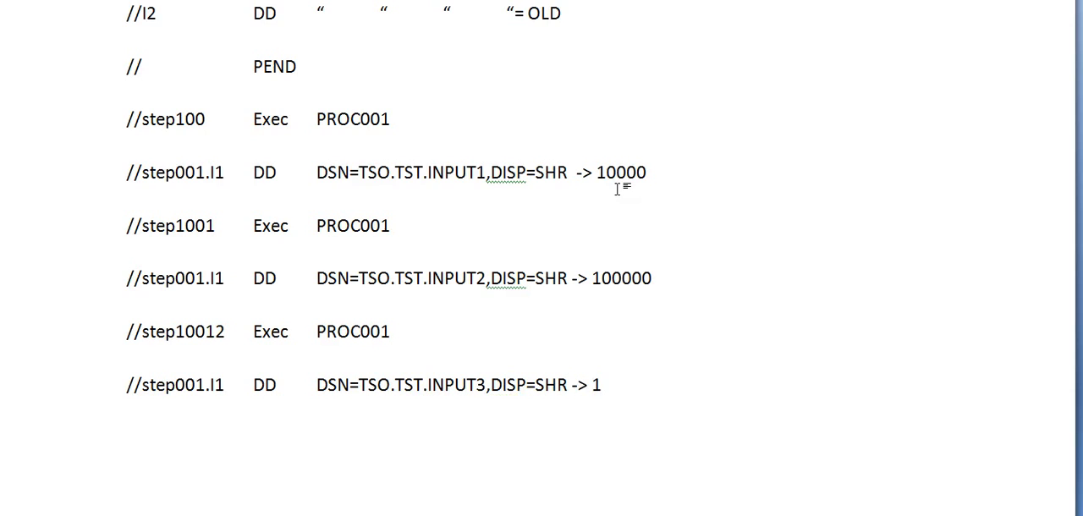
{"action": "type", "text": "0000000"}
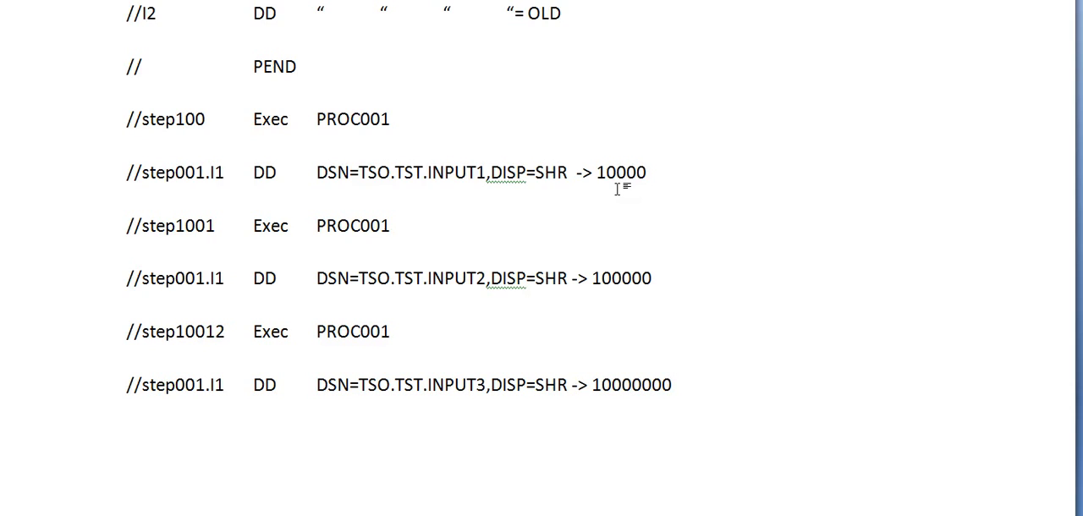
{"action": "left_click", "coordinate": [674, 386]}
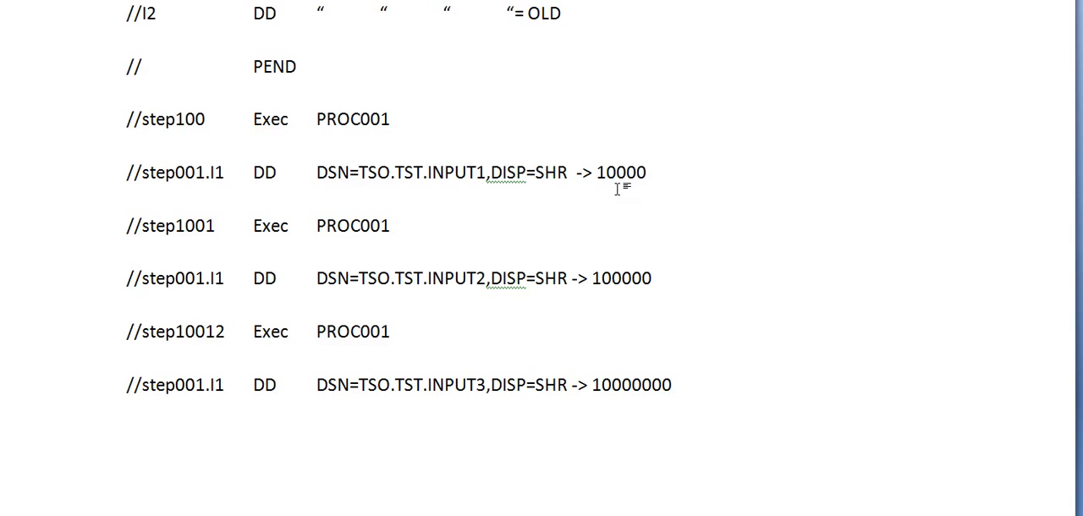
{"action": "left_click", "coordinate": [673, 386]}
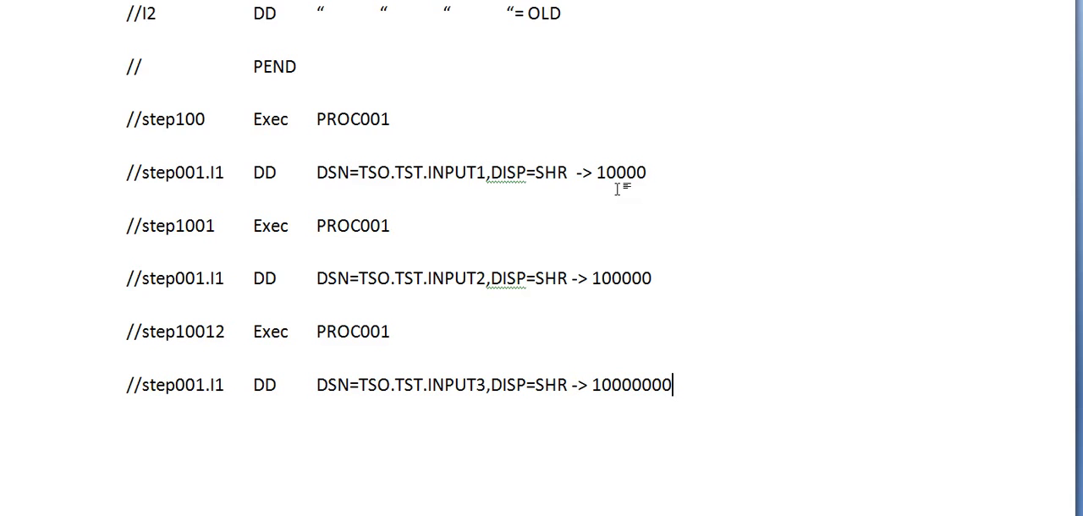
{"action": "mouse_move", "coordinate": [501, 36]}
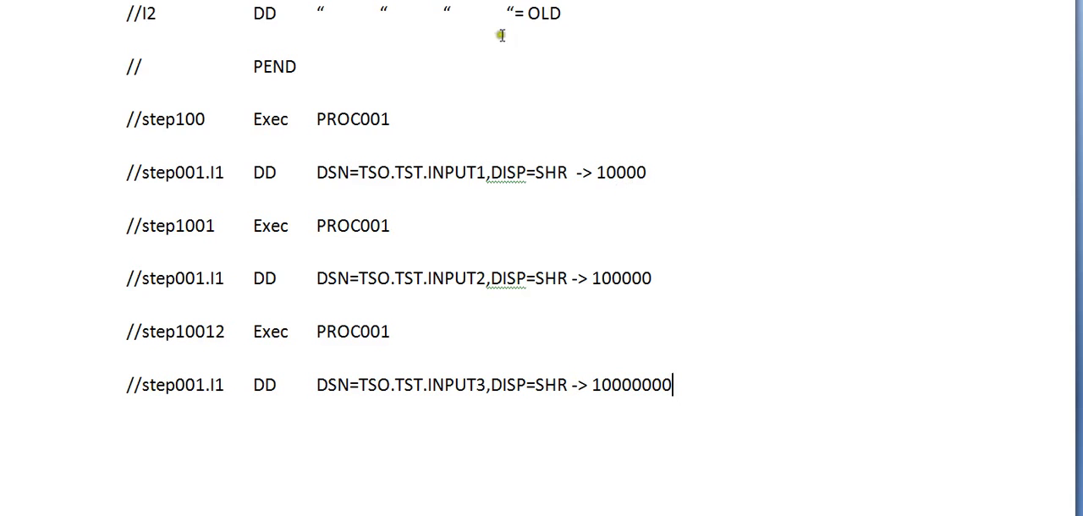